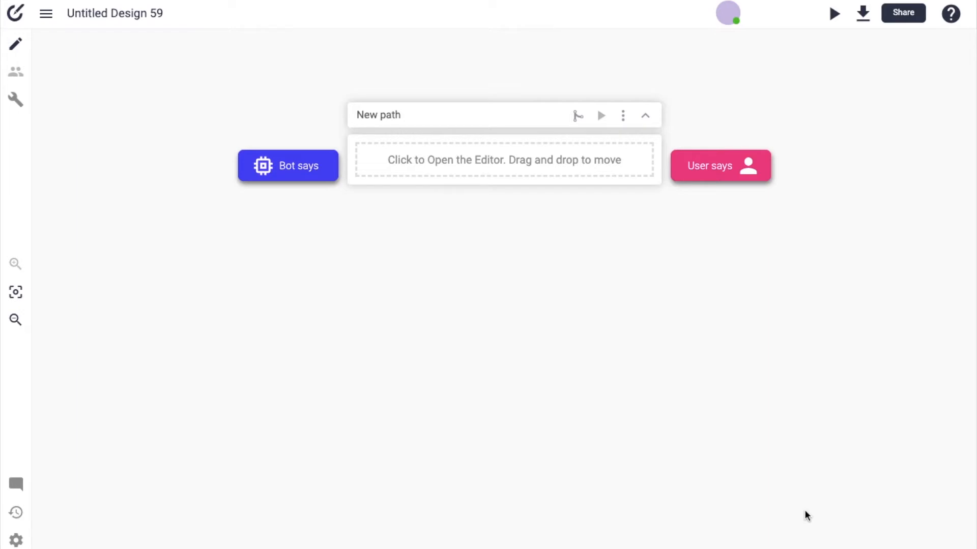
{"action": "mouse_move", "coordinate": [957, 477]}
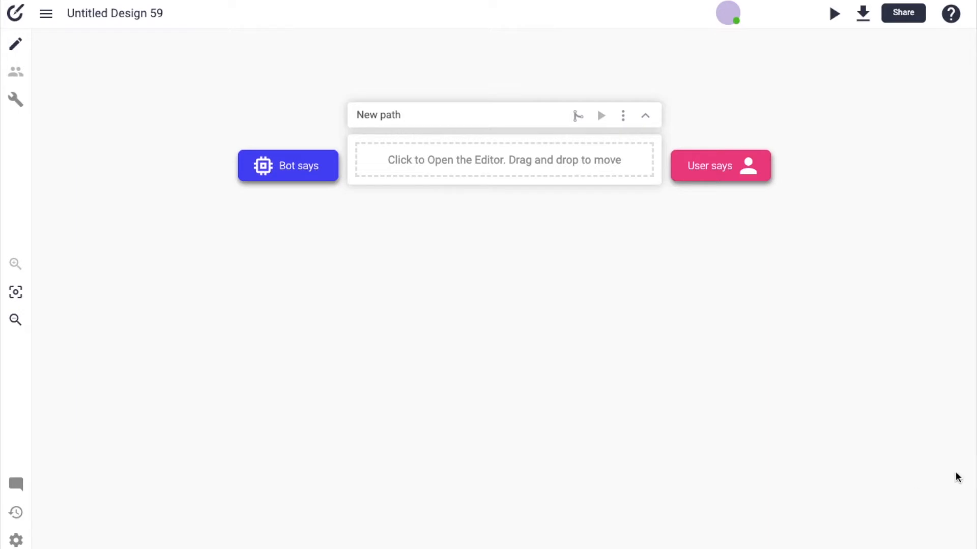
{"action": "mouse_move", "coordinate": [899, 381]}
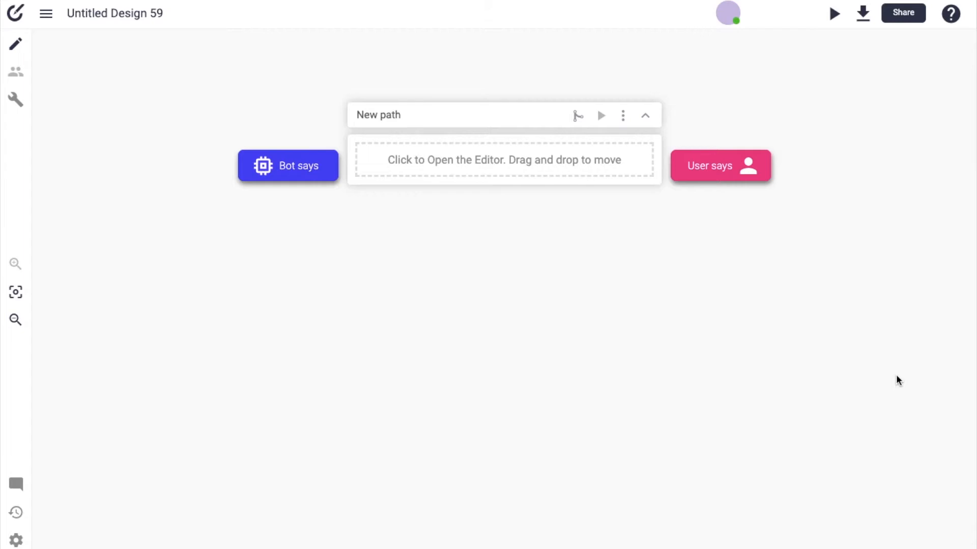
{"action": "mouse_move", "coordinate": [583, 458]}
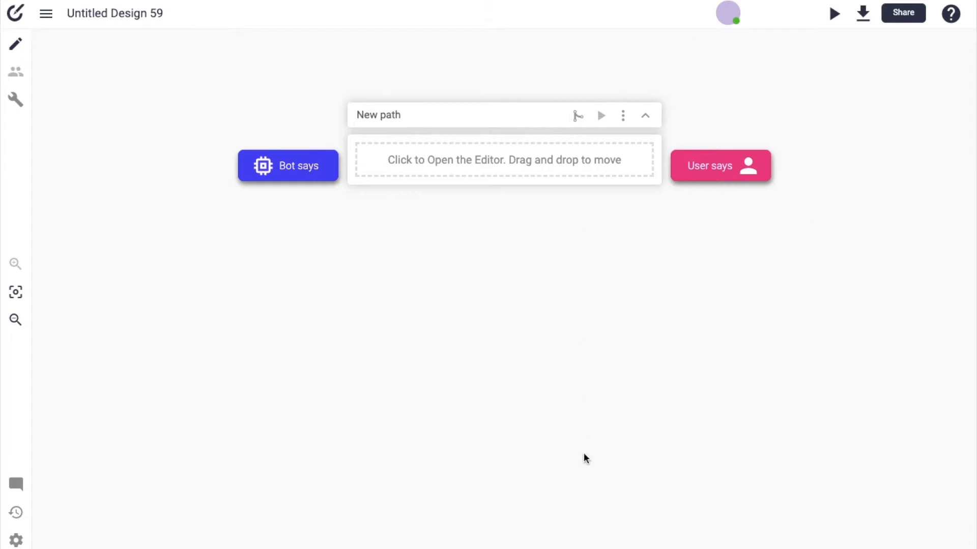
{"action": "mouse_move", "coordinate": [862, 285]}
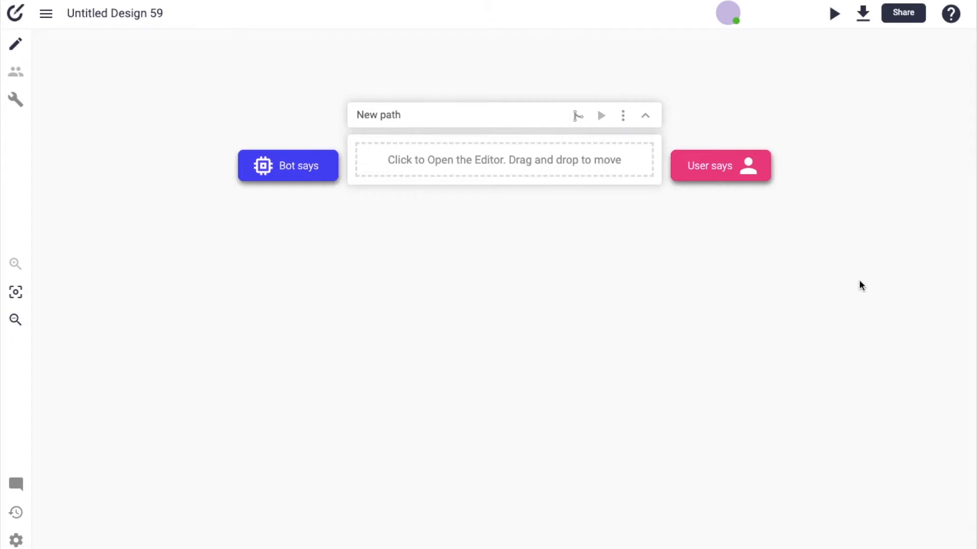
{"action": "mouse_move", "coordinate": [923, 401]}
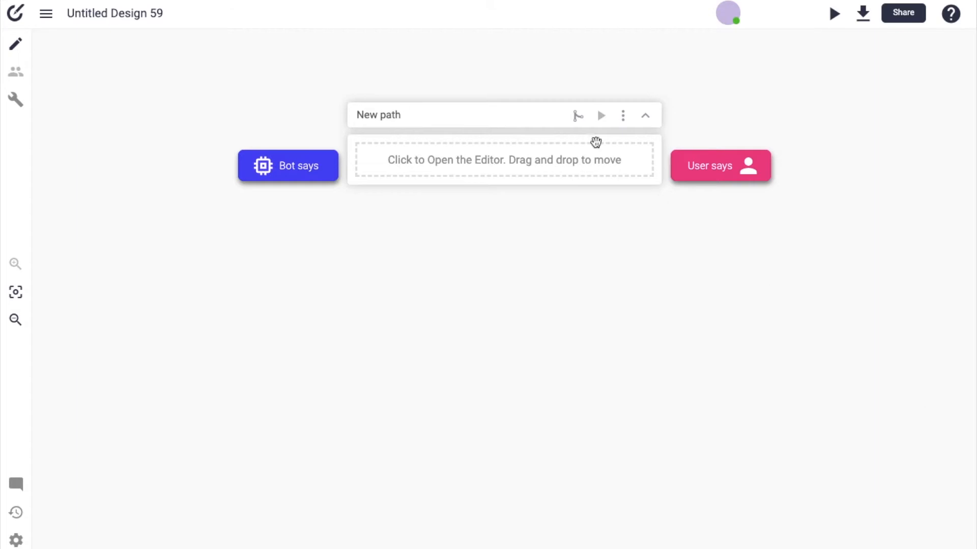
{"action": "mouse_move", "coordinate": [575, 117]}
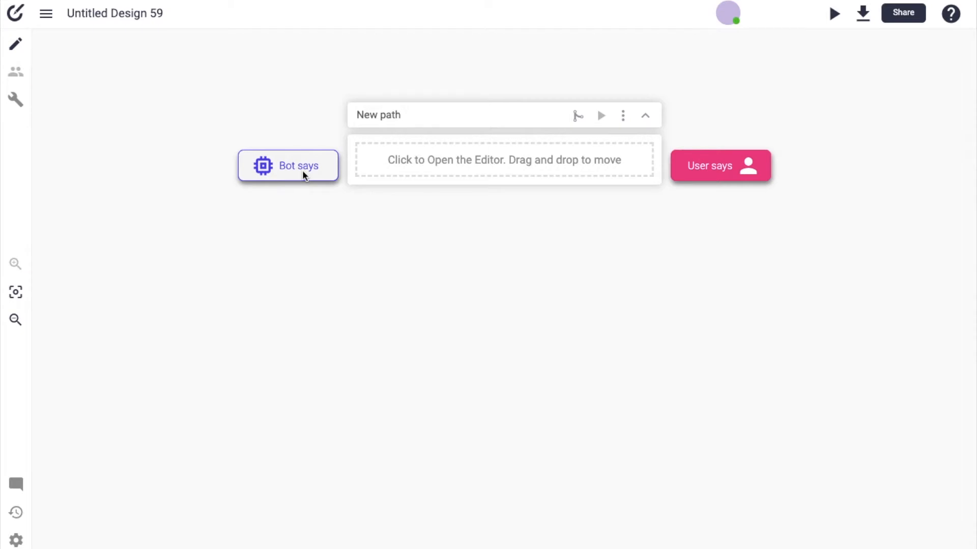
Step: Start a bot message via Bot says and review the message types under the Simple text dropdown
{"action": "left_click", "coordinate": [504, 160]}
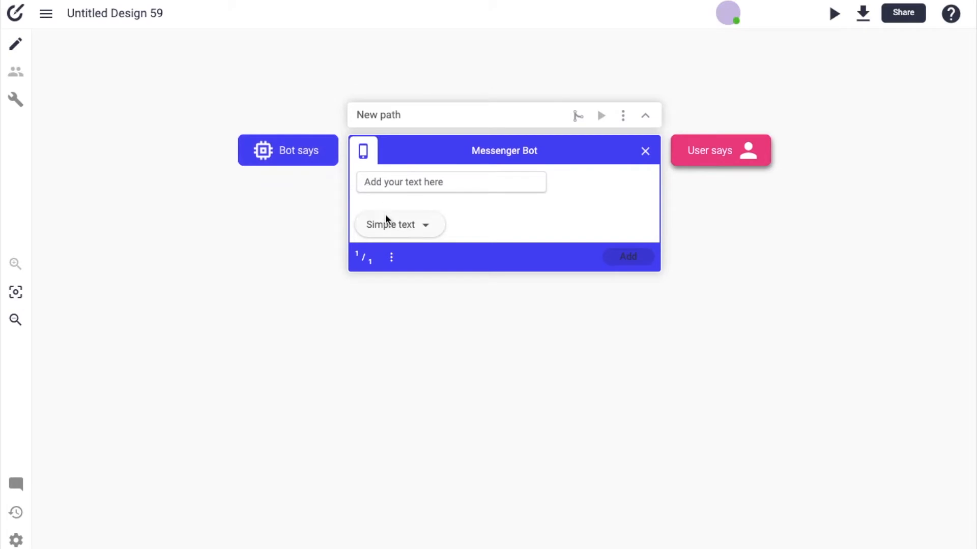
{"action": "left_click", "coordinate": [397, 224]}
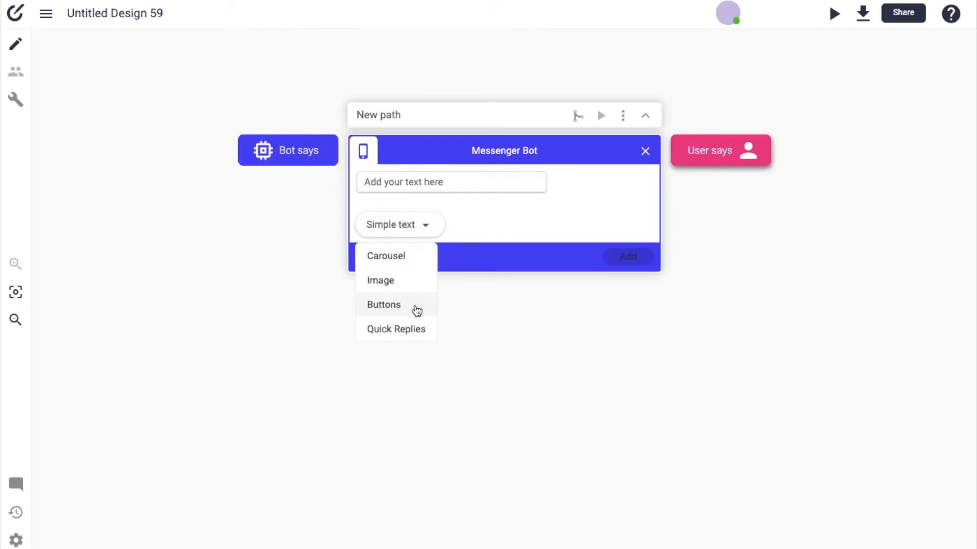
{"action": "mouse_move", "coordinate": [421, 327]}
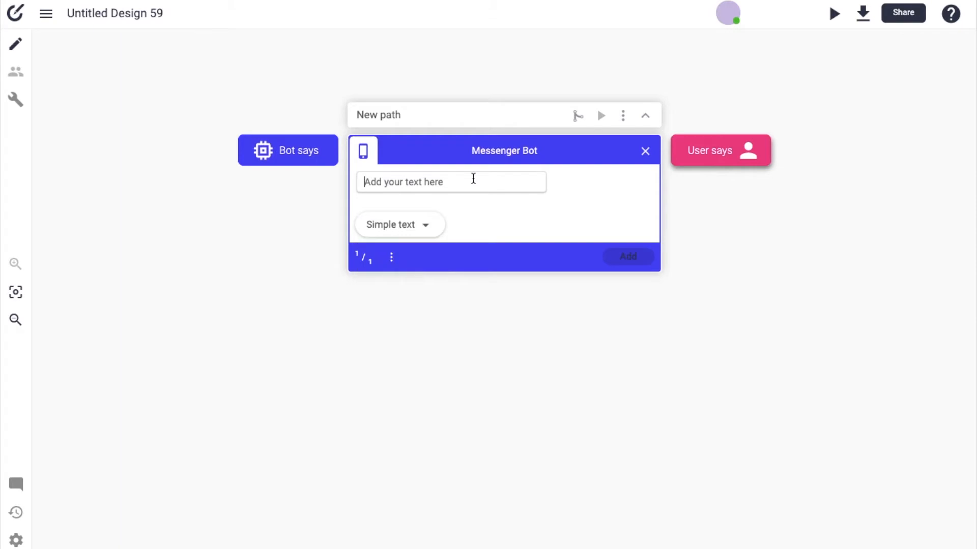
{"action": "type", "text": "H"}
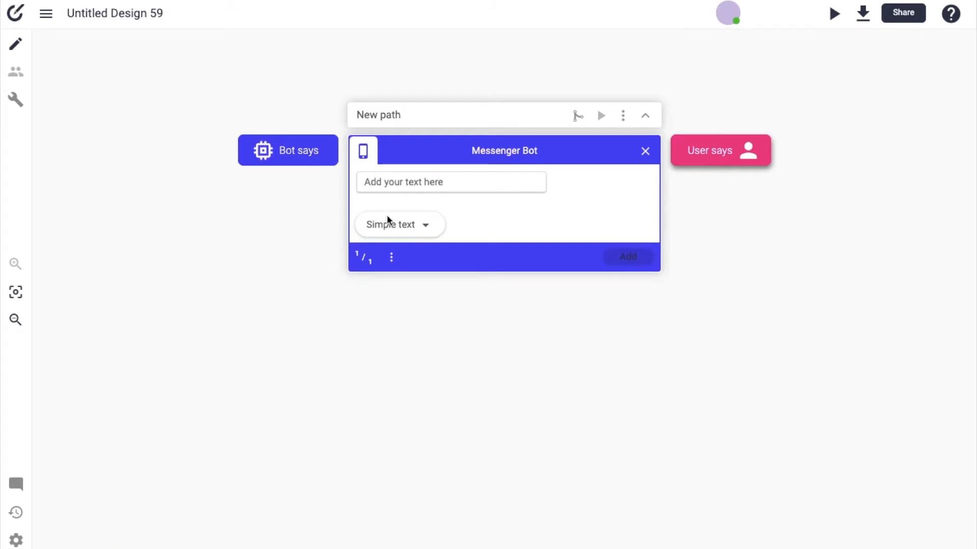
{"action": "left_click", "coordinate": [399, 225]}
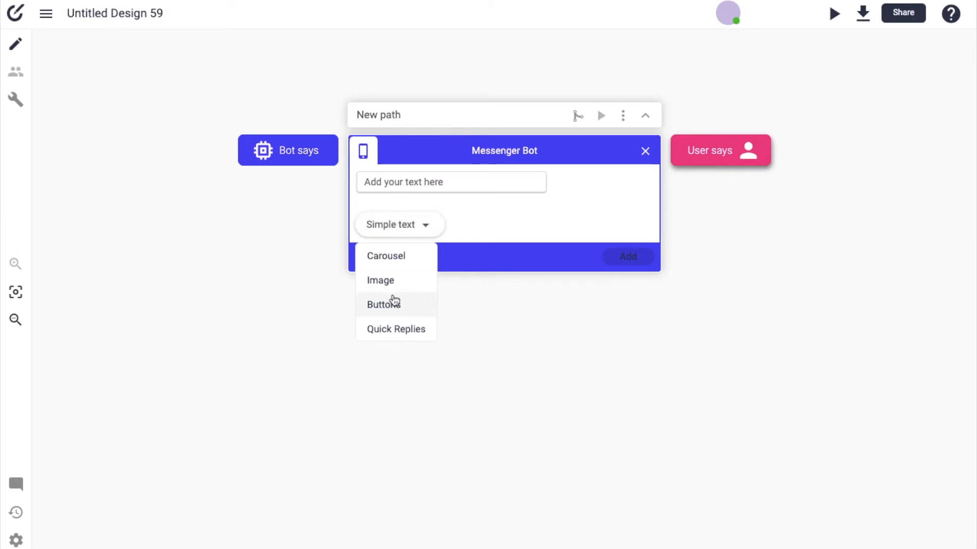
{"action": "mouse_move", "coordinate": [418, 287]}
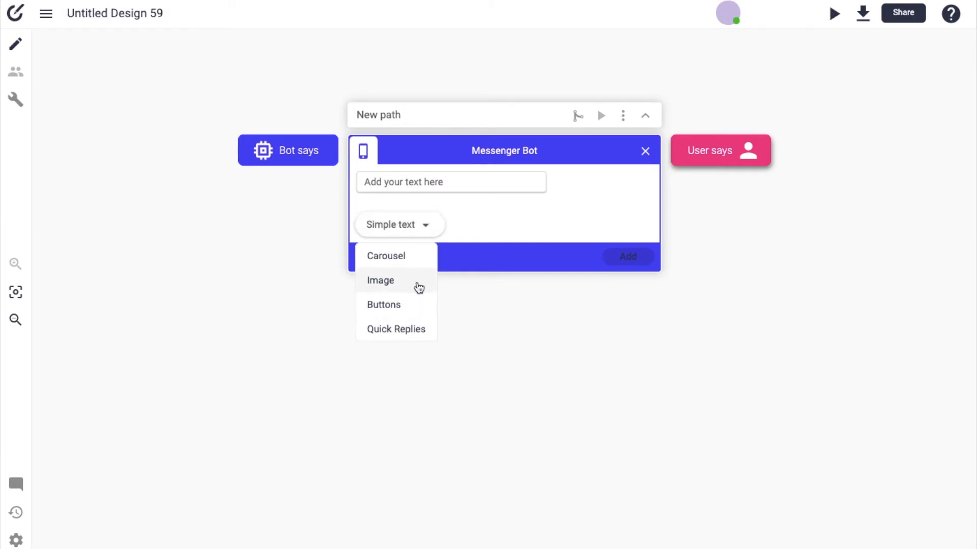
{"action": "mouse_move", "coordinate": [431, 318]}
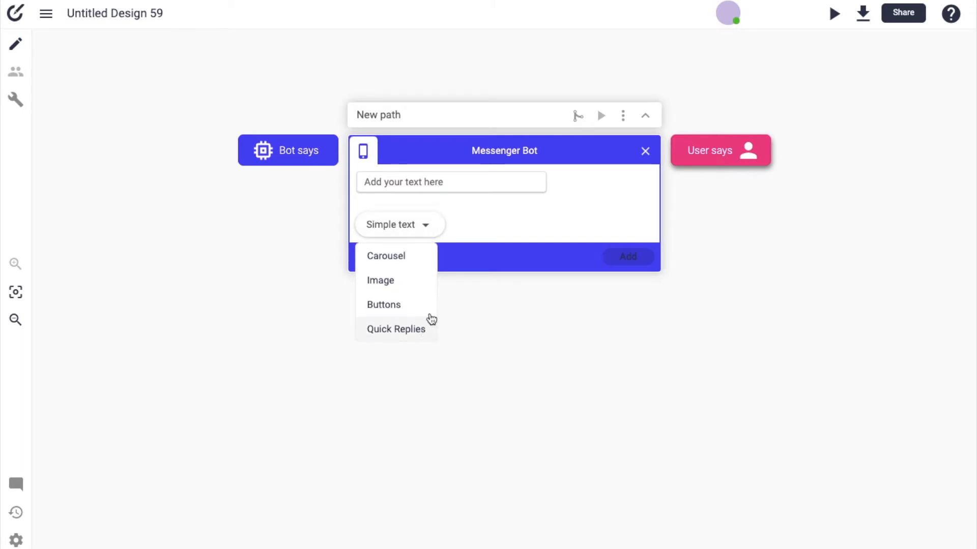
Step: Add the greeting 'Hello, I am the bot. I can help you with:' as the path's first bot message
{"action": "type", "text": "Hello"}
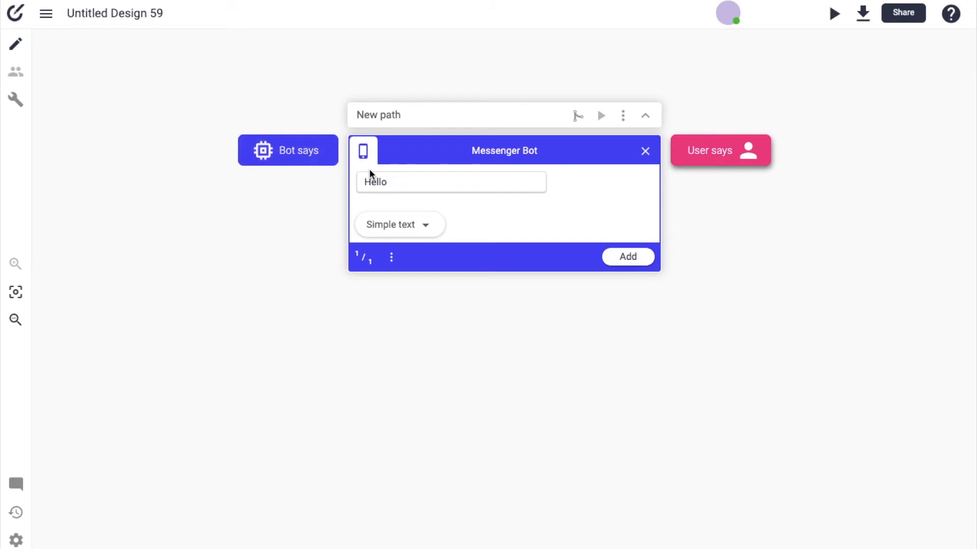
{"action": "type", "text": ", I am the"}
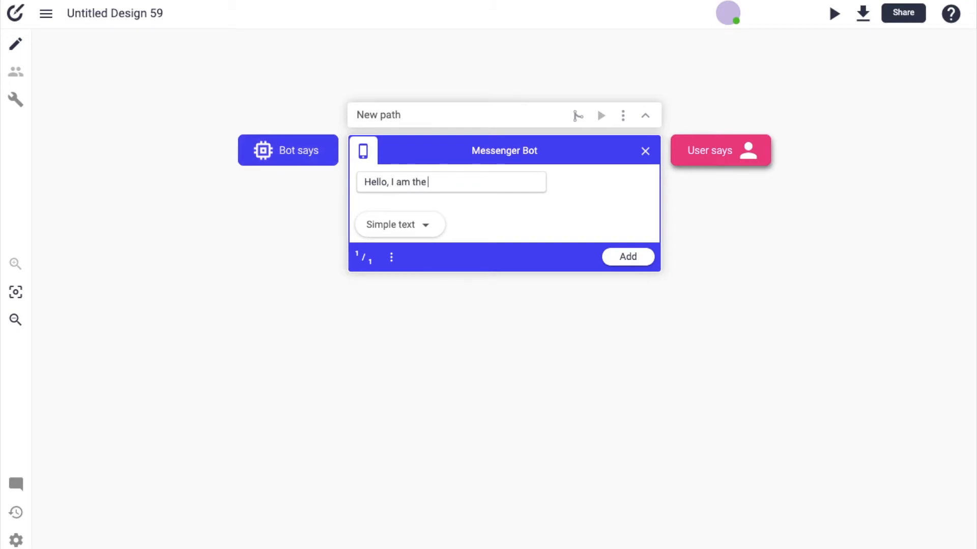
{"action": "type", "text": "bot. I can"}
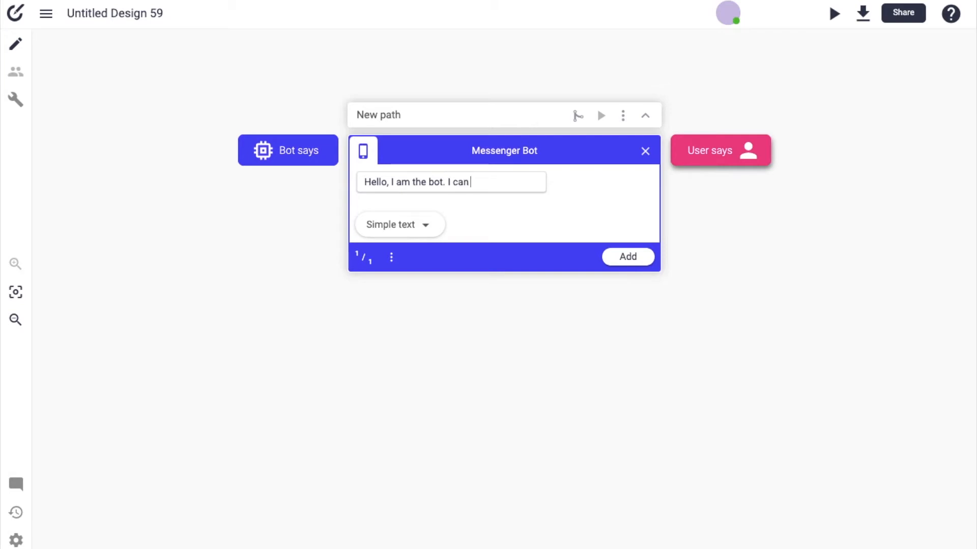
{"action": "type", "text": "help you wit"}
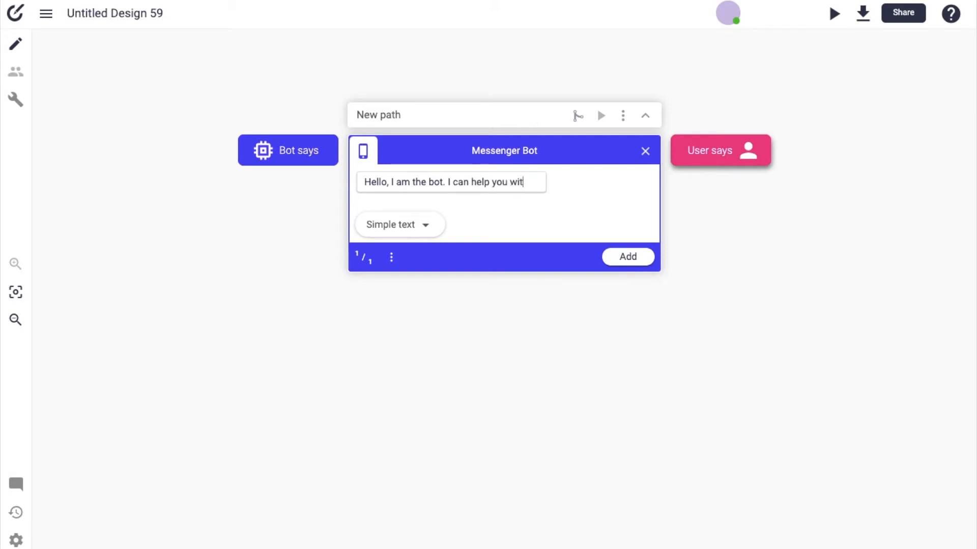
{"action": "type", "text": "h:"}
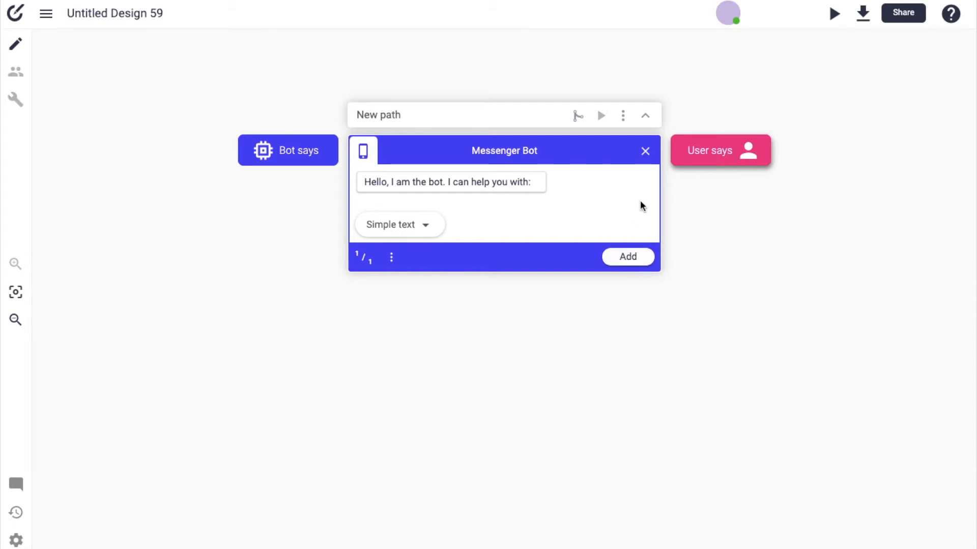
{"action": "left_click", "coordinate": [628, 257]}
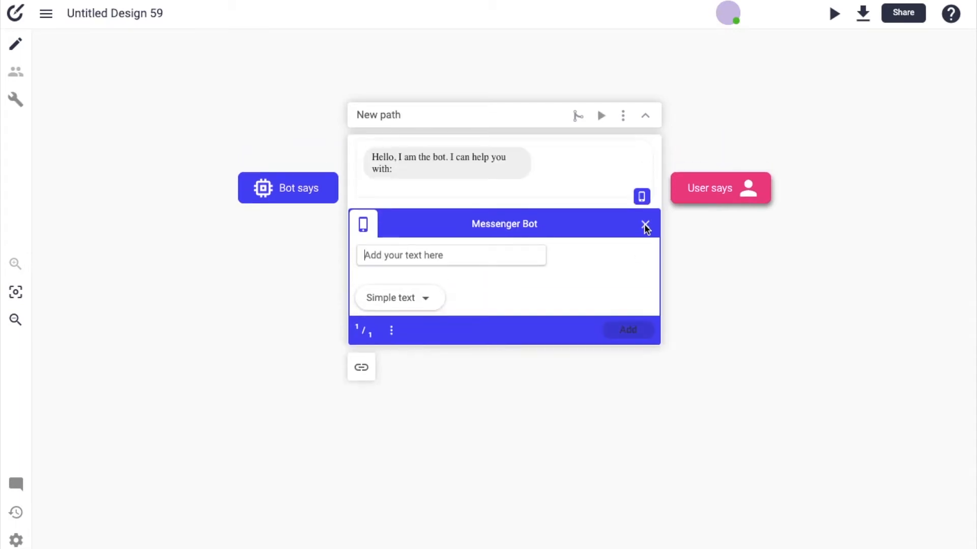
{"action": "left_click", "coordinate": [398, 299]}
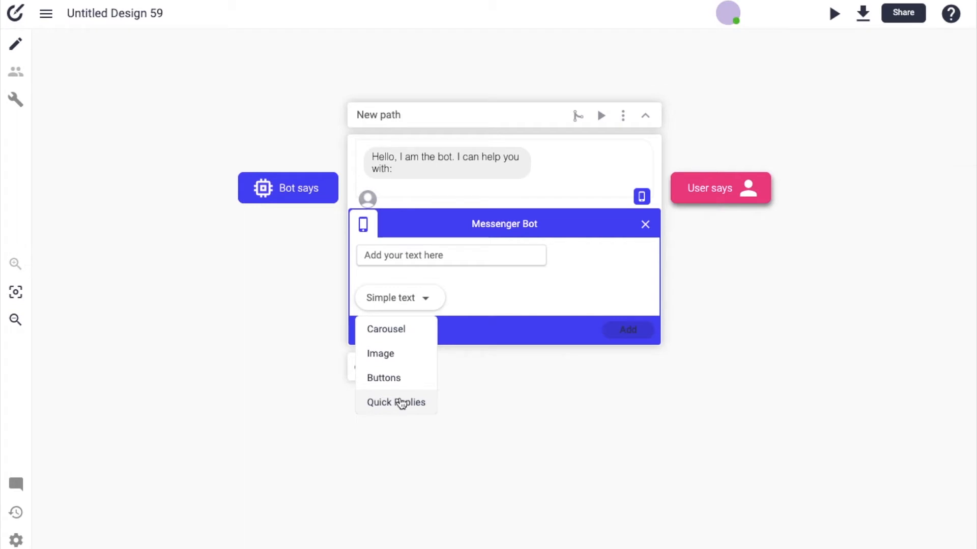
Step: Make the next message quick replies: 'making an account', 'changing your password', 'checking delivery'
{"action": "left_click", "coordinate": [395, 403]}
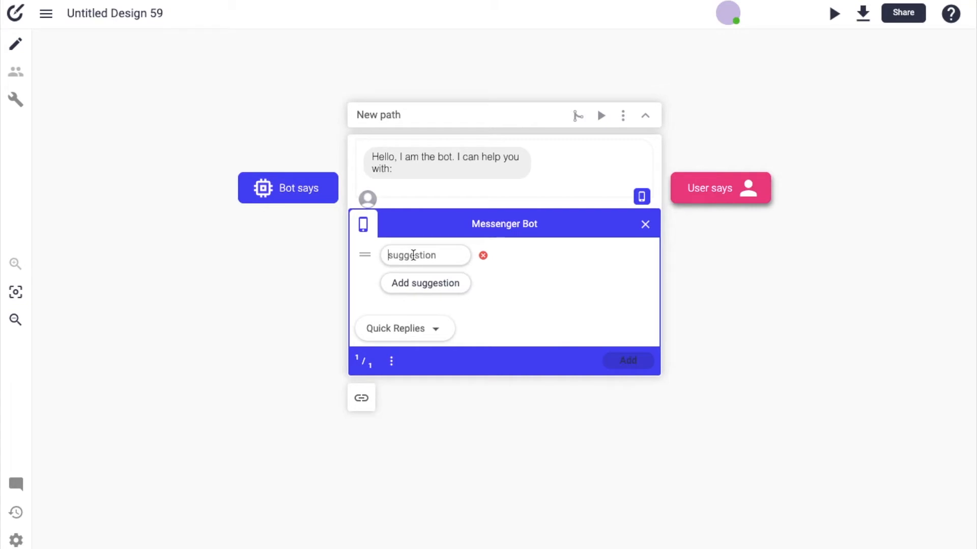
{"action": "type", "text": "making an accou"}
{"action": "type", "text": "ing your passowr"}
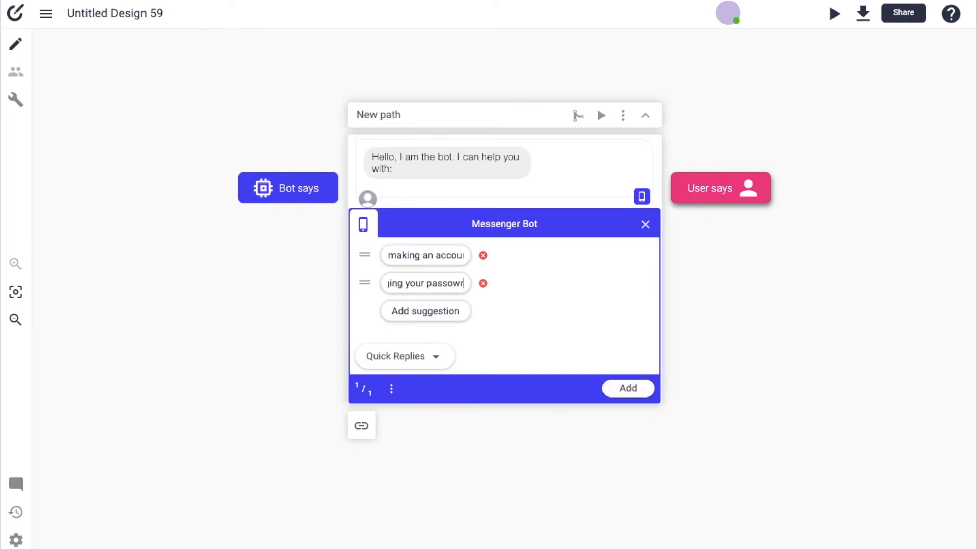
{"action": "left_click", "coordinate": [425, 312]}
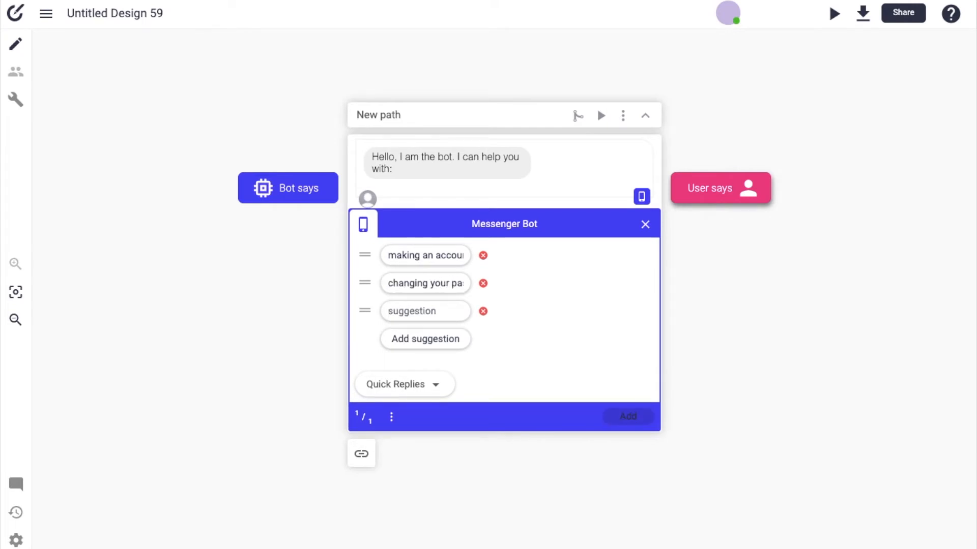
{"action": "type", "text": "checking delivery"}
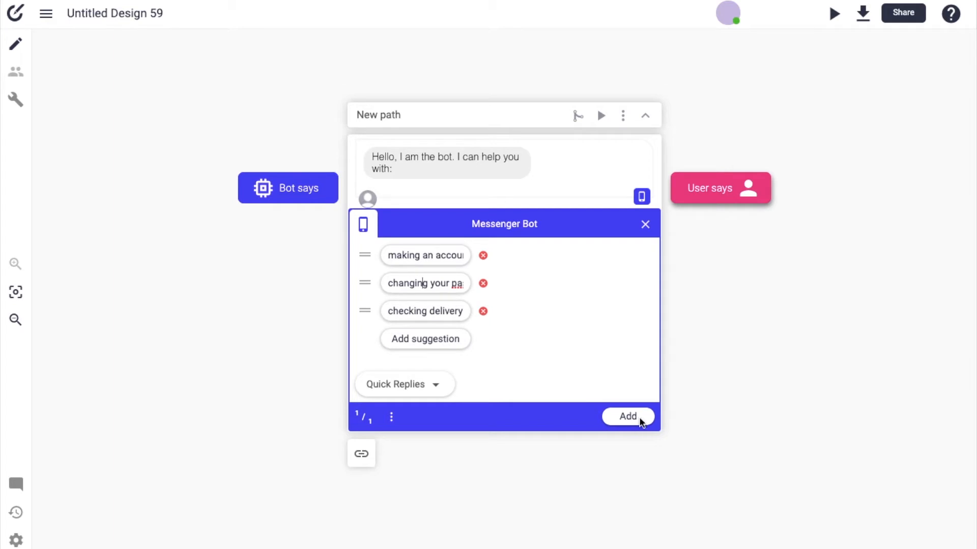
{"action": "left_click", "coordinate": [627, 416]}
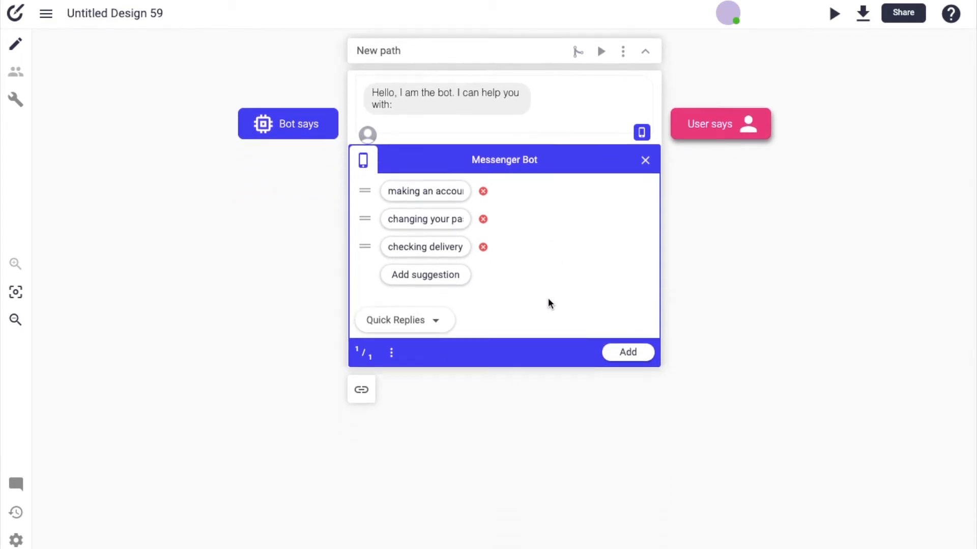
Step: Submit the quick replies so each choice gets its own dedicated path, then close the editor
{"action": "left_click", "coordinate": [628, 353]}
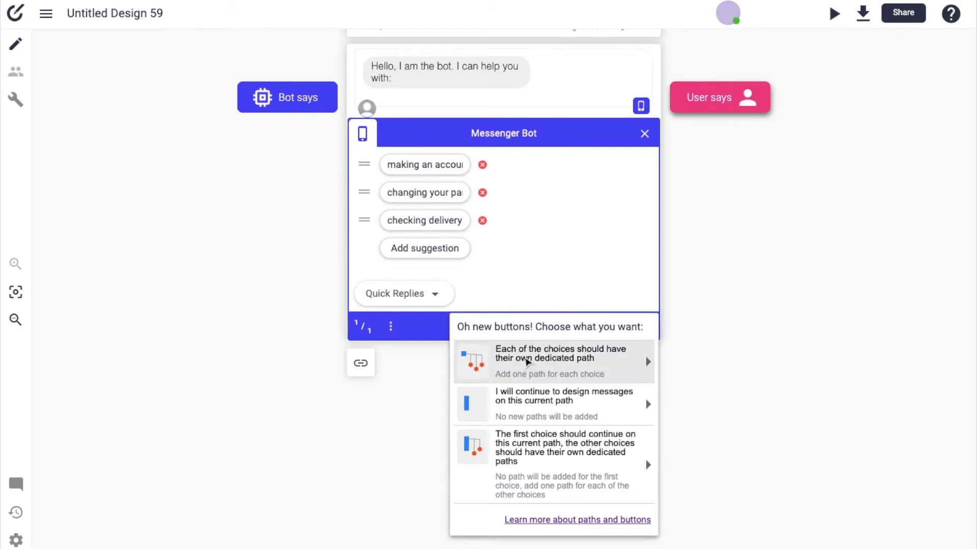
{"action": "mouse_move", "coordinate": [643, 365]}
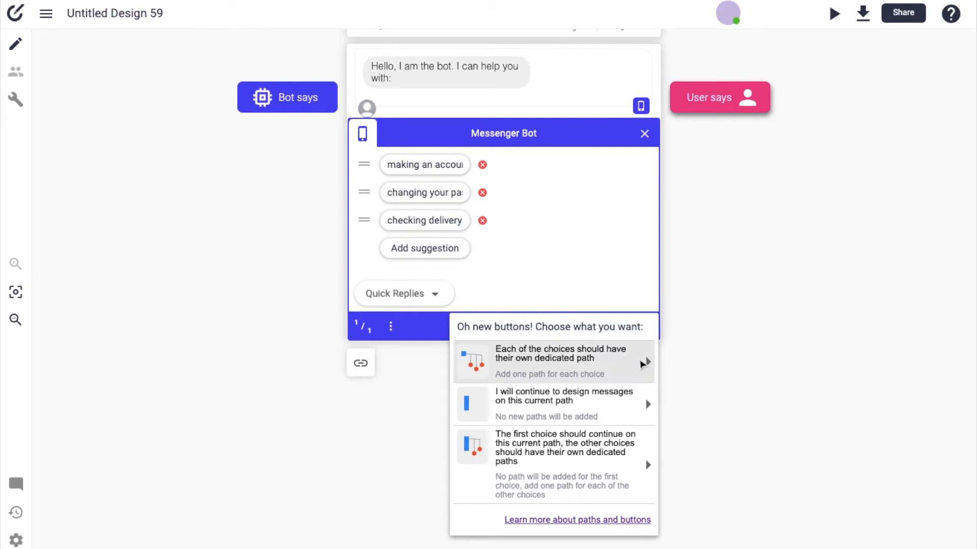
{"action": "mouse_move", "coordinate": [604, 381]}
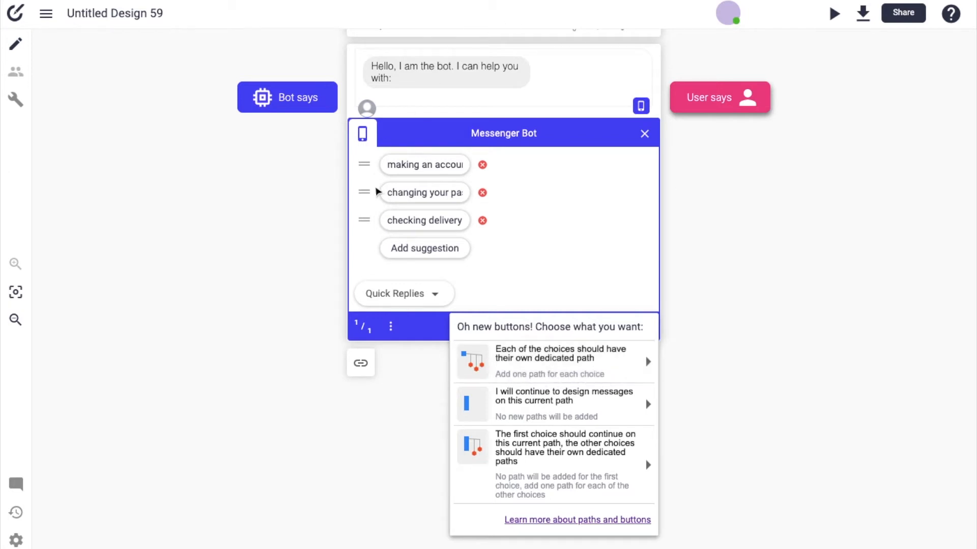
{"action": "mouse_move", "coordinate": [371, 150]}
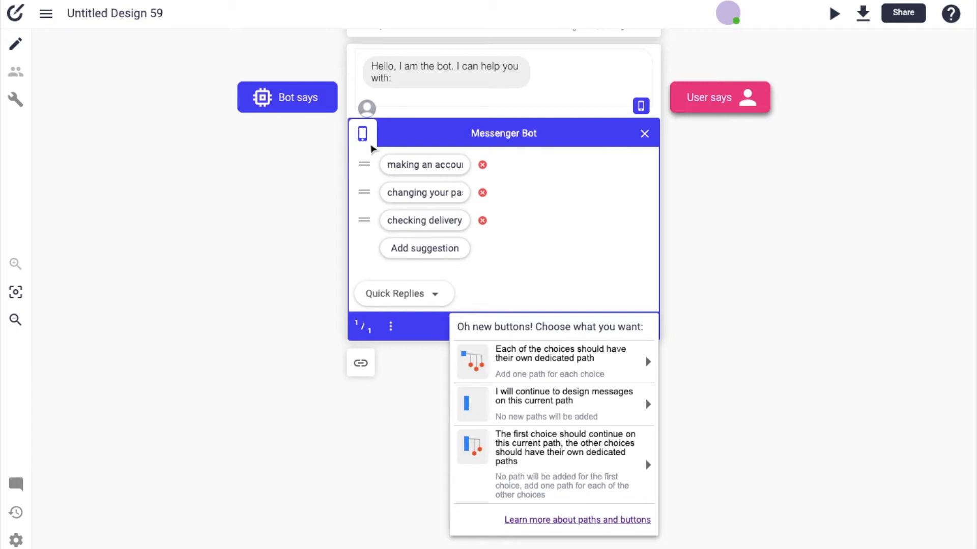
{"action": "mouse_move", "coordinate": [452, 170]}
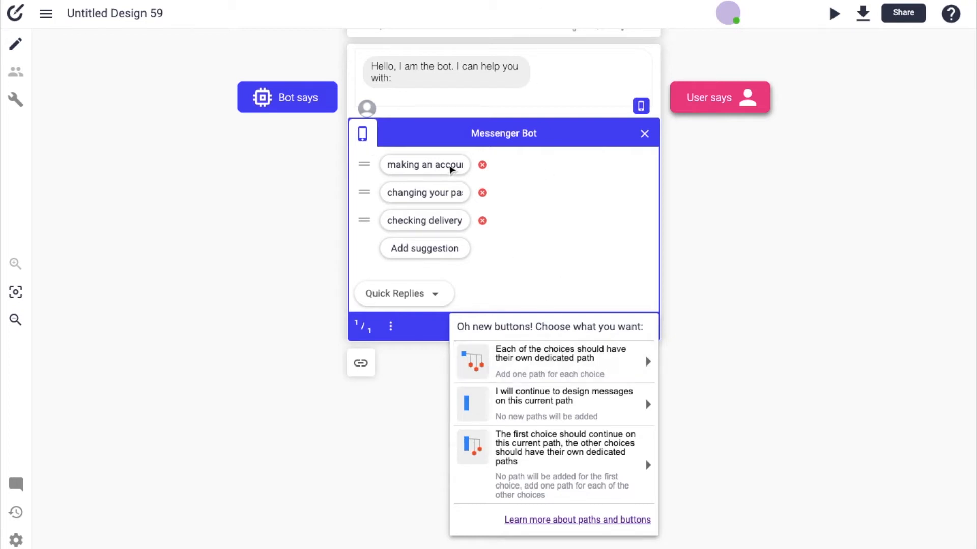
{"action": "mouse_move", "coordinate": [492, 223]}
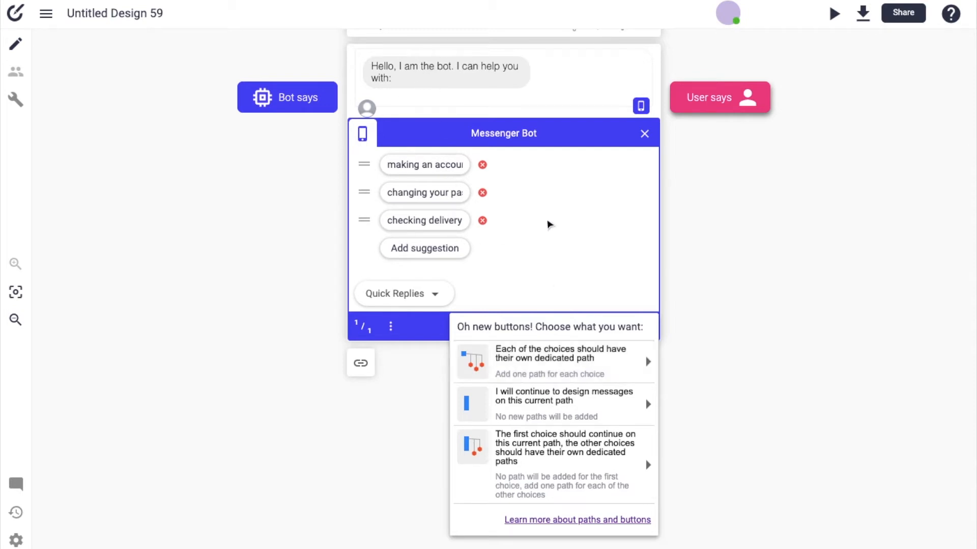
{"action": "mouse_move", "coordinate": [420, 174]}
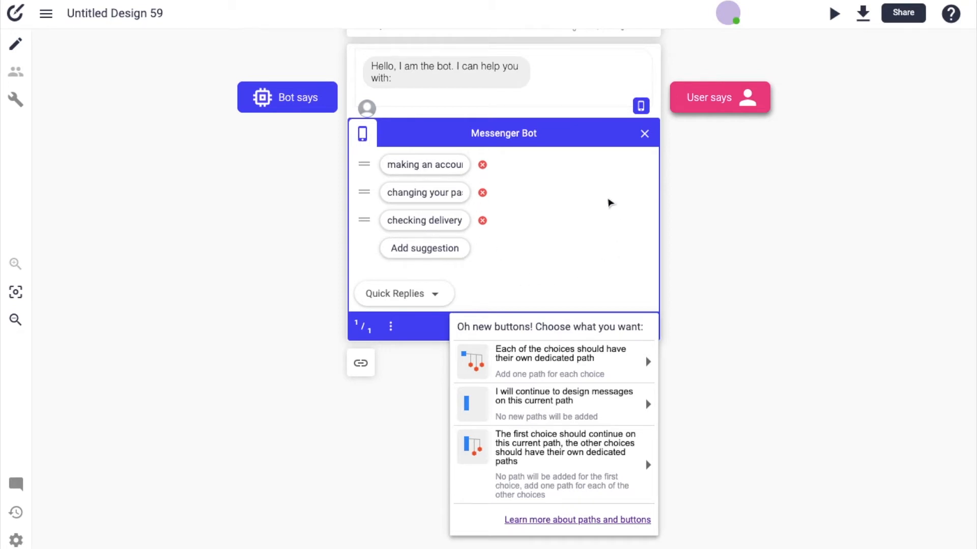
{"action": "mouse_move", "coordinate": [876, 216]}
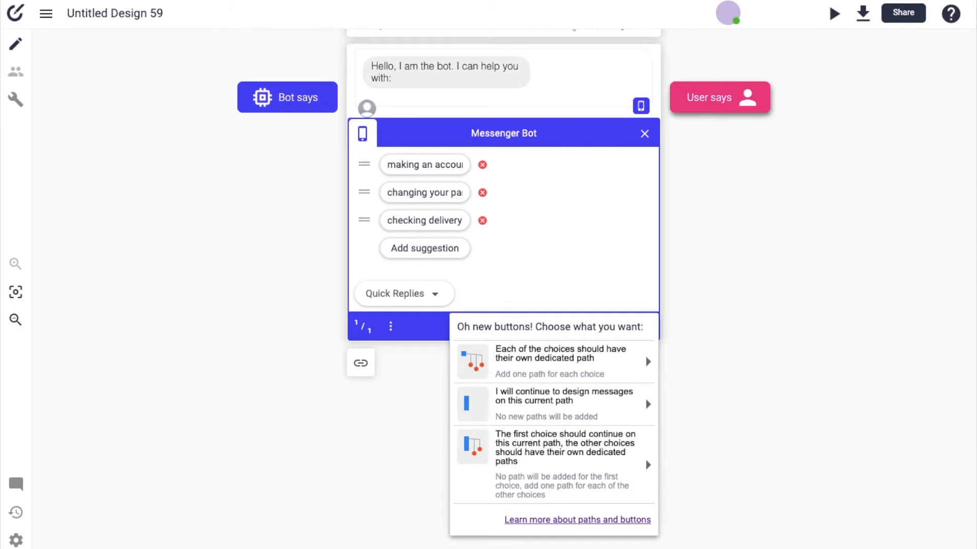
{"action": "mouse_move", "coordinate": [525, 314]}
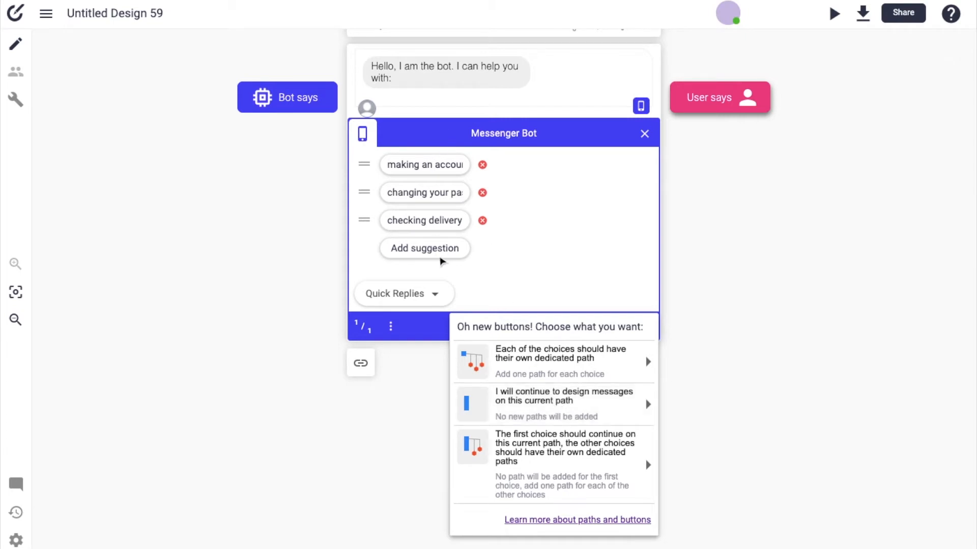
{"action": "mouse_move", "coordinate": [537, 402]}
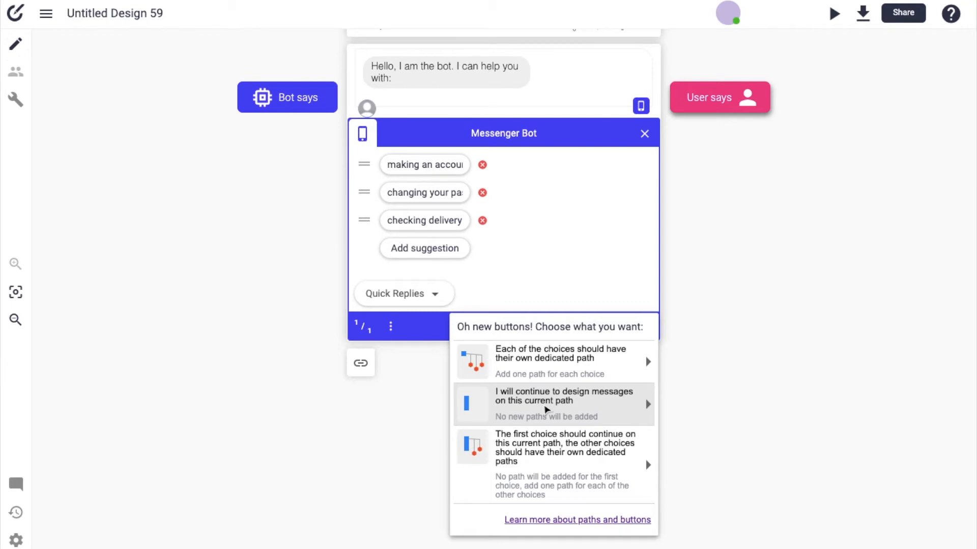
{"action": "mouse_move", "coordinate": [572, 406]}
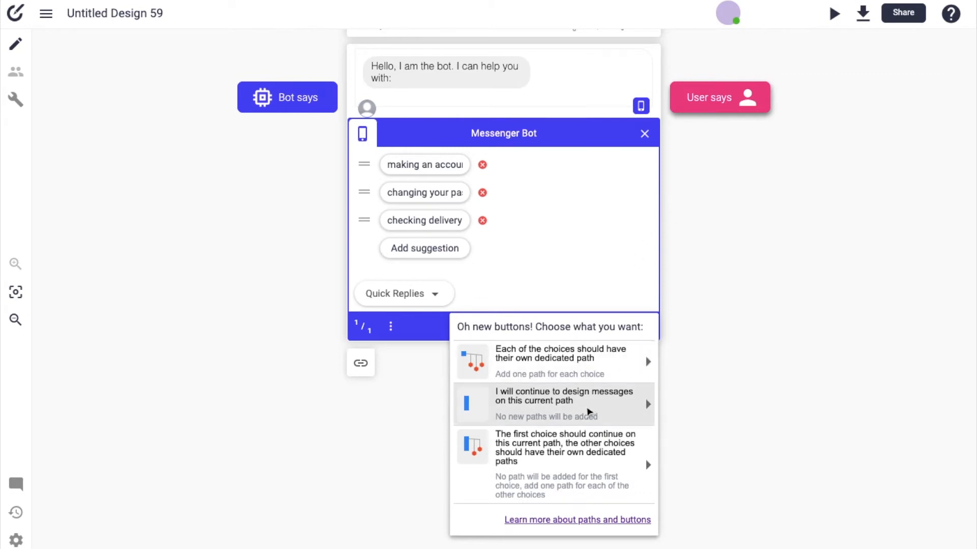
{"action": "mouse_move", "coordinate": [671, 416]}
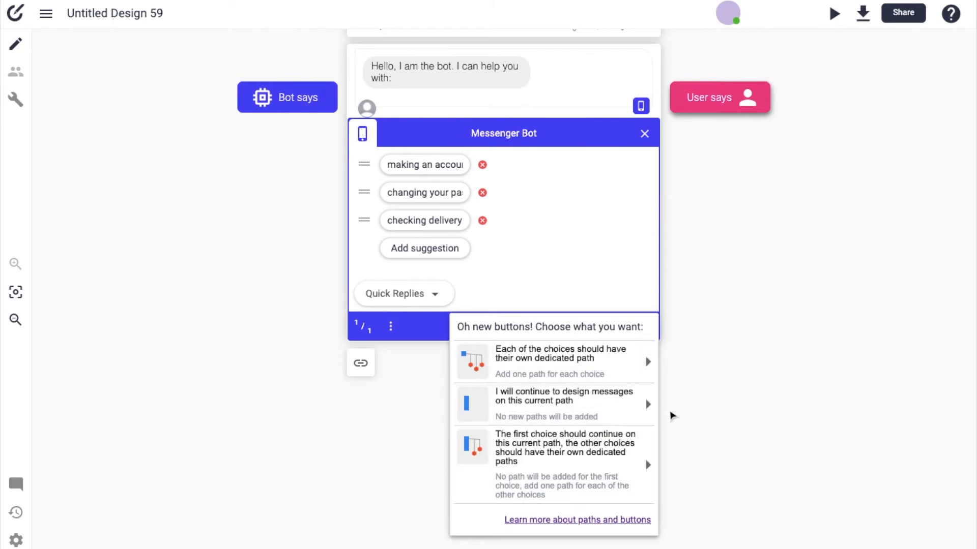
{"action": "mouse_move", "coordinate": [443, 217]}
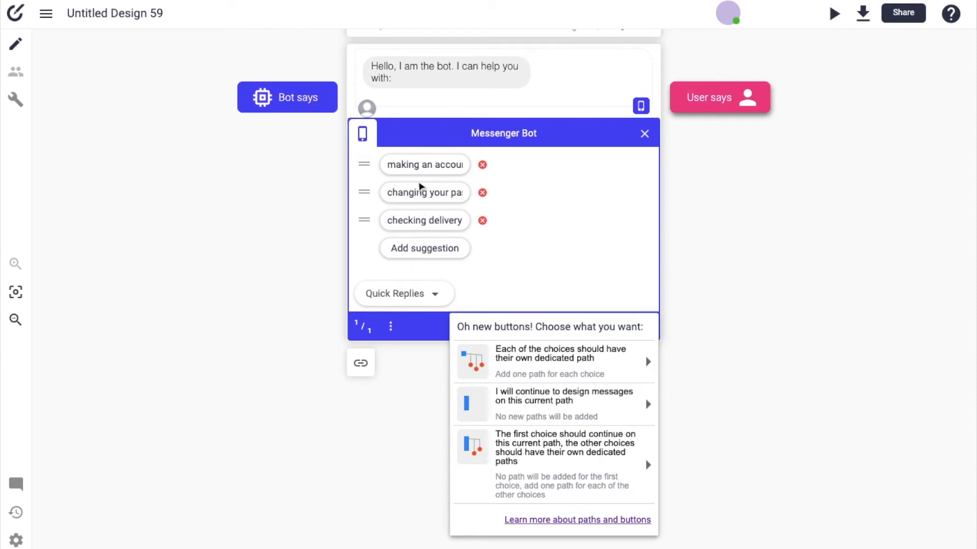
{"action": "mouse_move", "coordinate": [422, 226]}
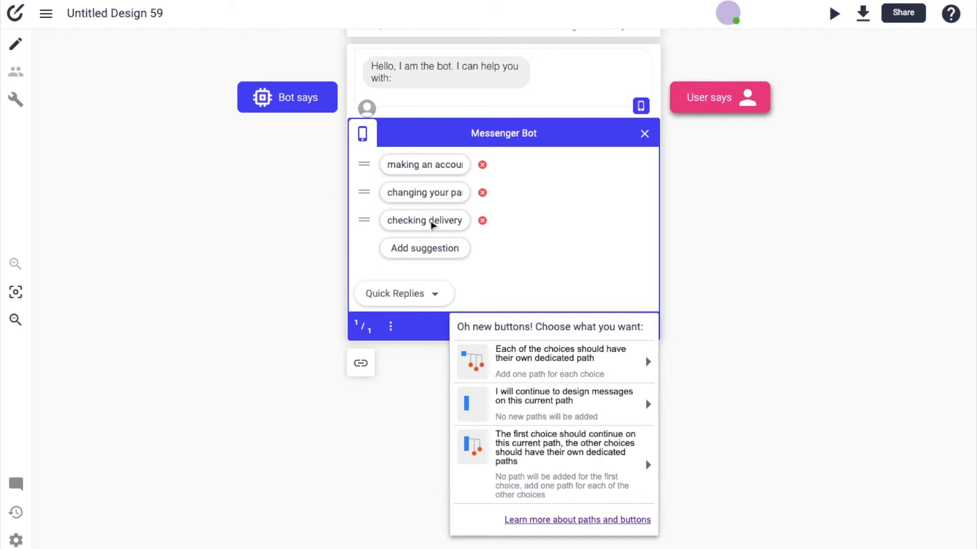
{"action": "mouse_move", "coordinate": [436, 223]}
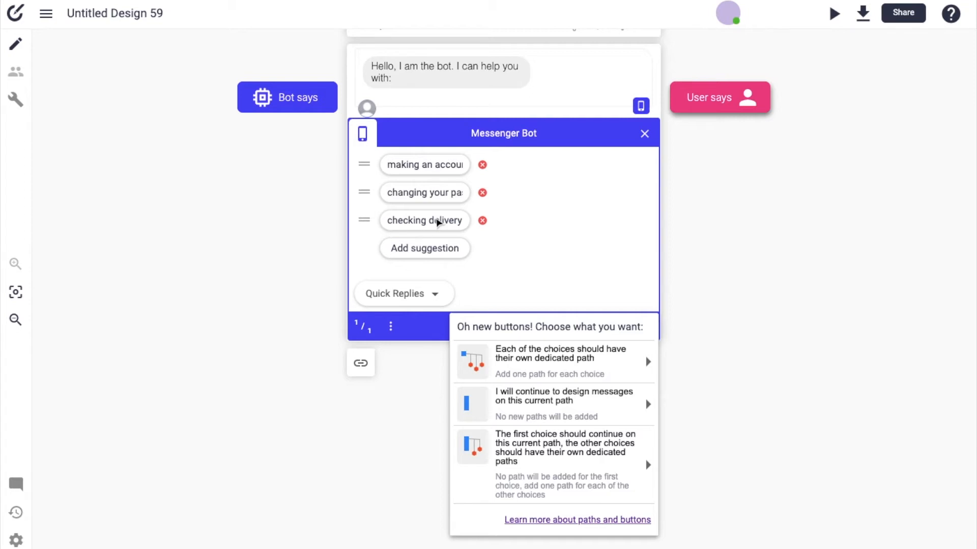
{"action": "mouse_move", "coordinate": [602, 181]}
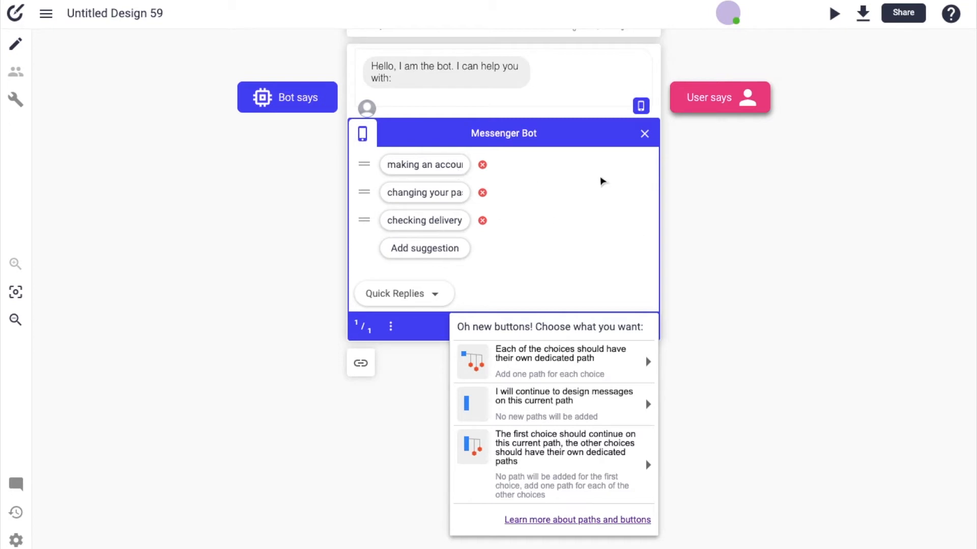
{"action": "mouse_move", "coordinate": [550, 361]}
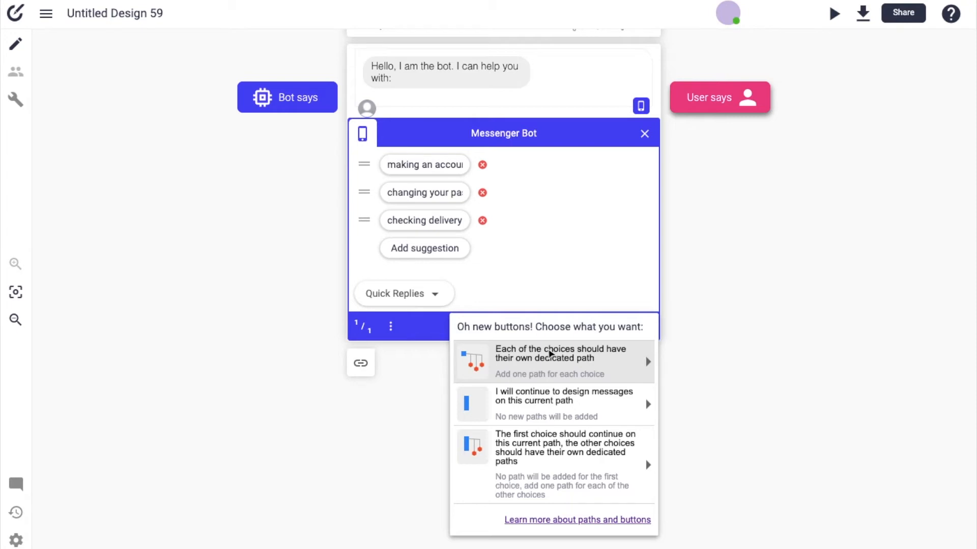
{"action": "mouse_move", "coordinate": [566, 464]}
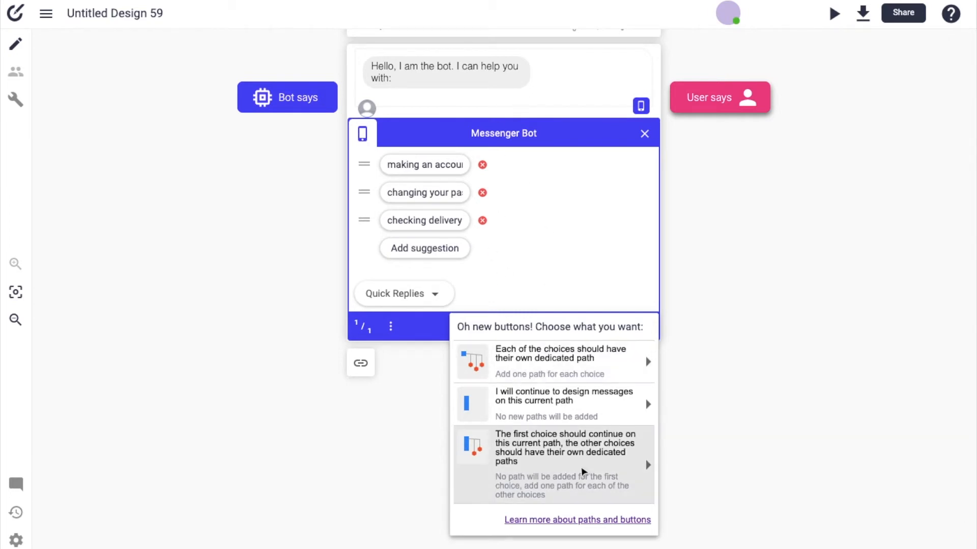
{"action": "mouse_move", "coordinate": [612, 448]}
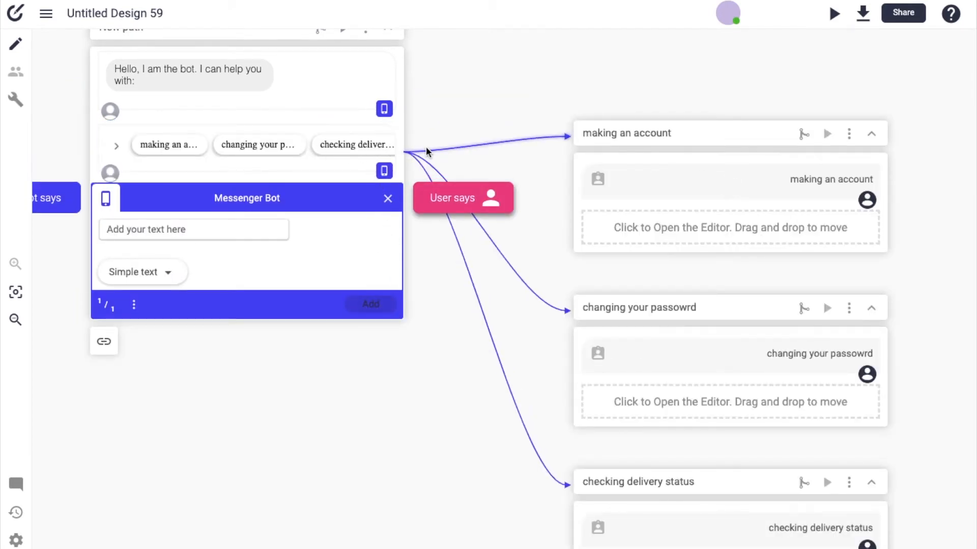
{"action": "left_click", "coordinate": [116, 146]}
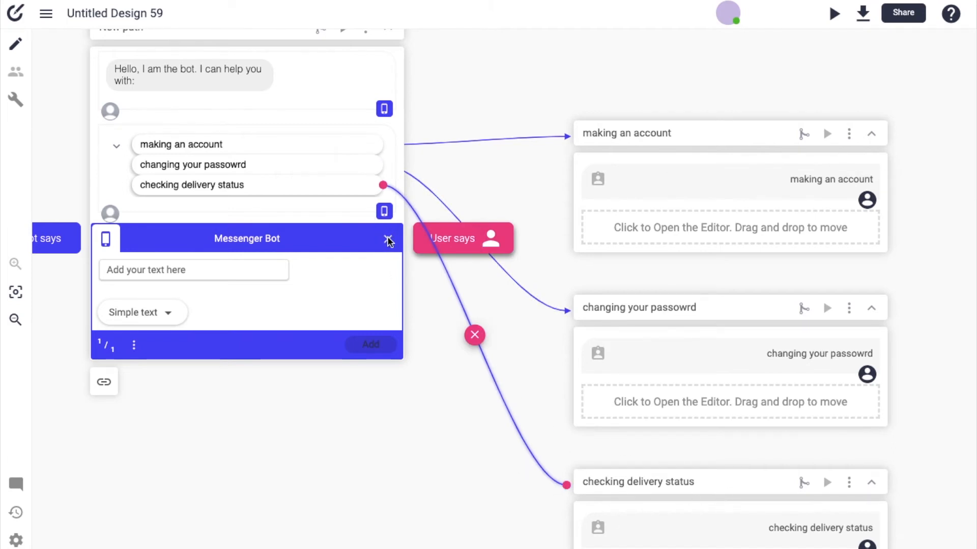
{"action": "left_click", "coordinate": [388, 241]}
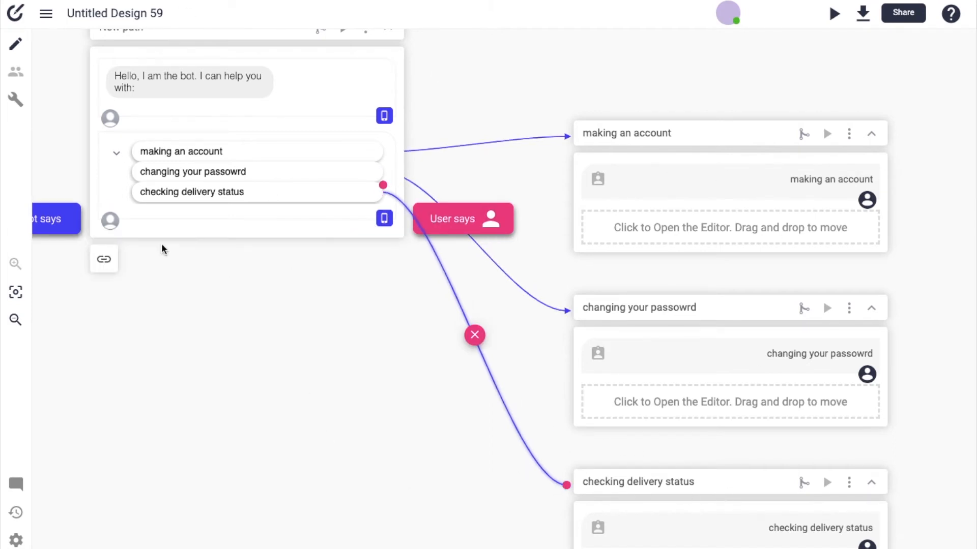
{"action": "mouse_move", "coordinate": [771, 251]}
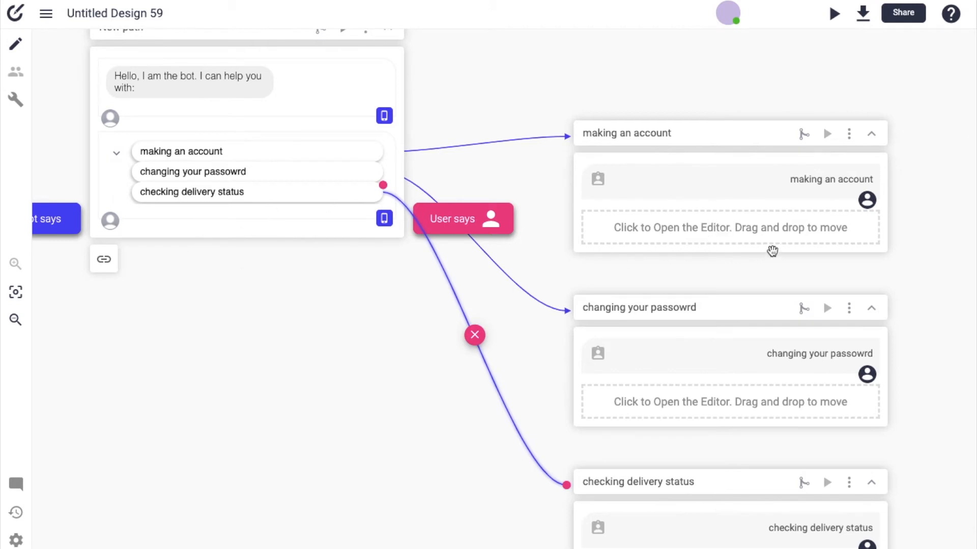
{"action": "mouse_move", "coordinate": [733, 232]}
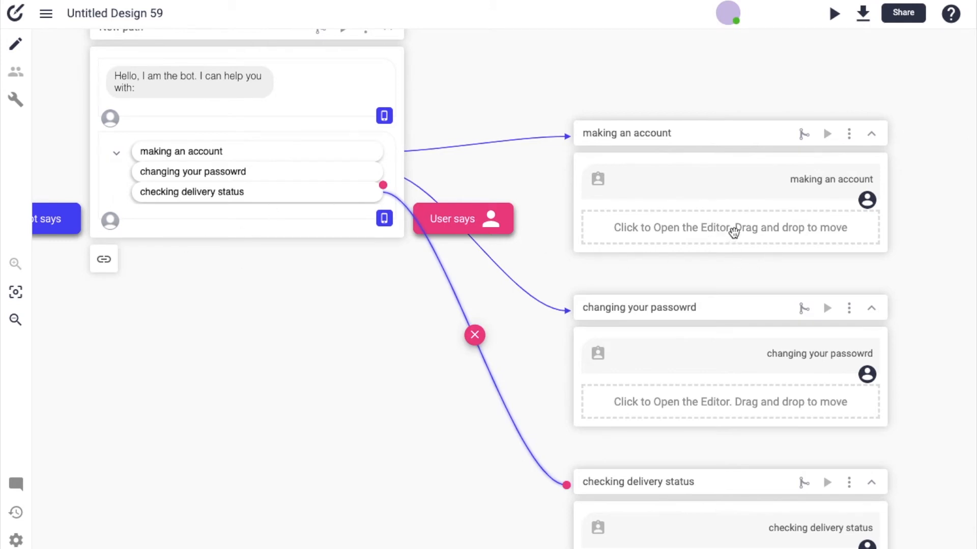
{"action": "mouse_move", "coordinate": [384, 329]}
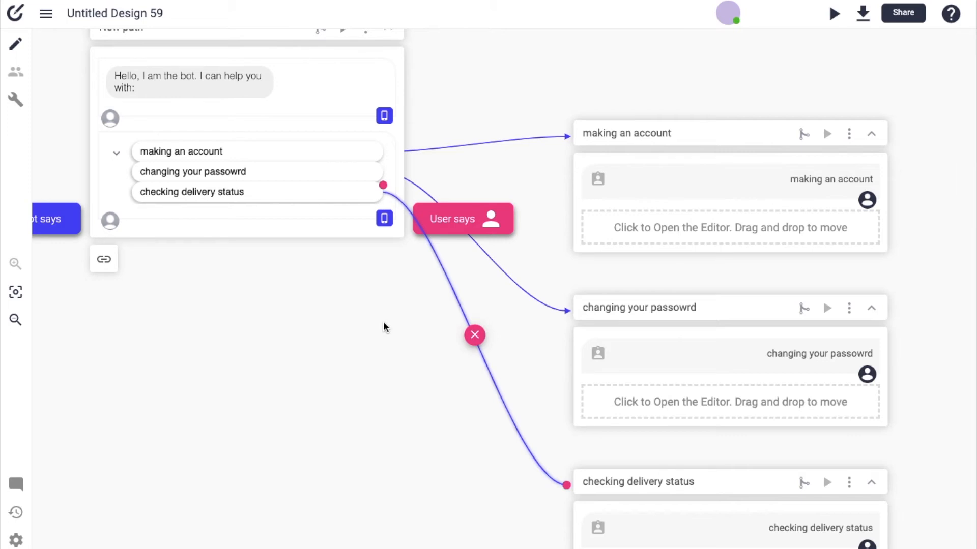
{"action": "scroll", "scroll_direction": "down", "scroll_amount": 3}
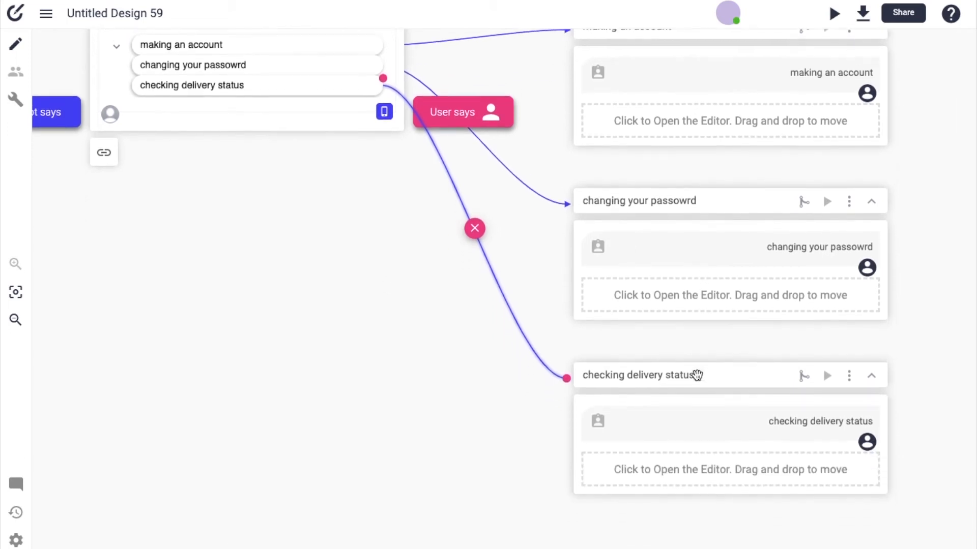
{"action": "scroll", "scroll_direction": "down", "scroll_amount": 3}
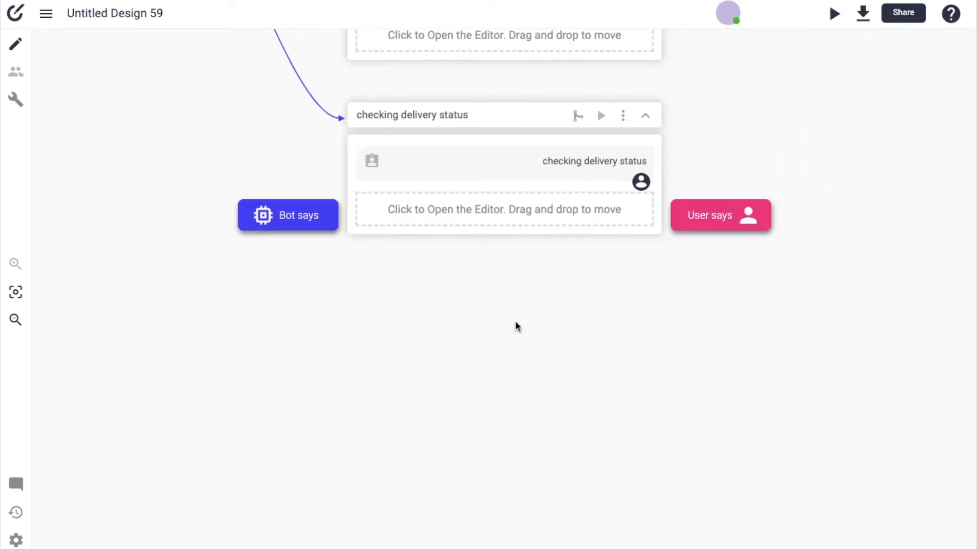
Step: Add the bot question 'Do you know your confirmation code?' to the checking delivery status path
{"action": "left_click", "coordinate": [503, 209]}
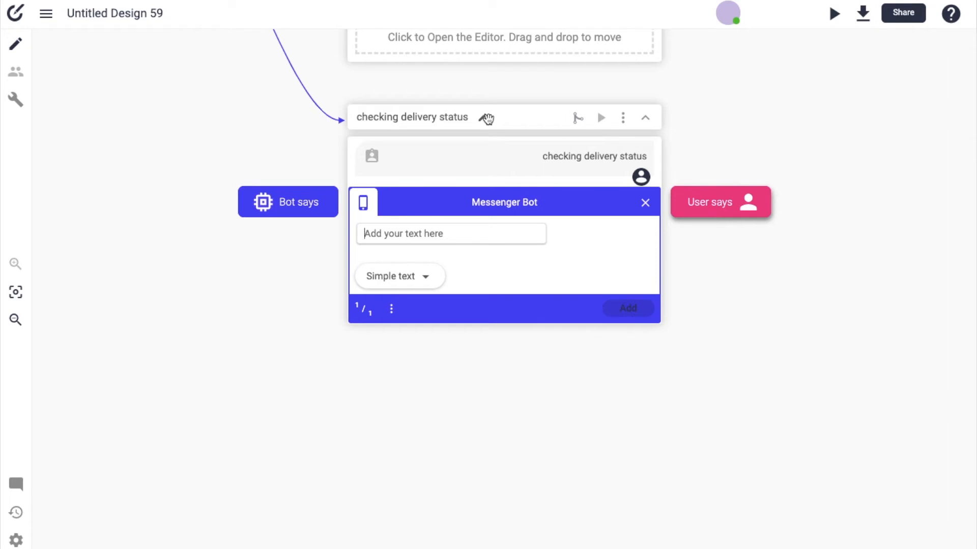
{"action": "mouse_move", "coordinate": [480, 142]}
{"action": "type", "text": "Do you know your"}
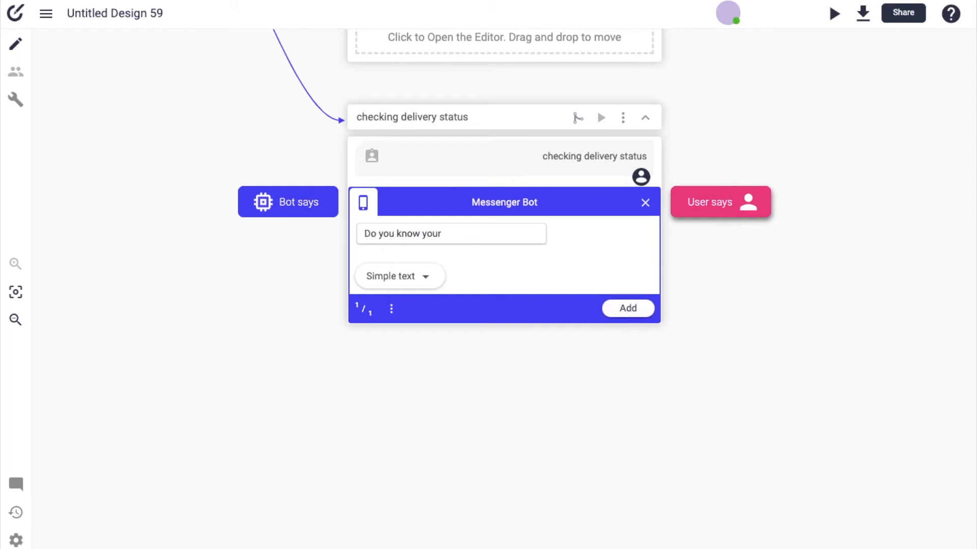
{"action": "type", "text": "confirma"}
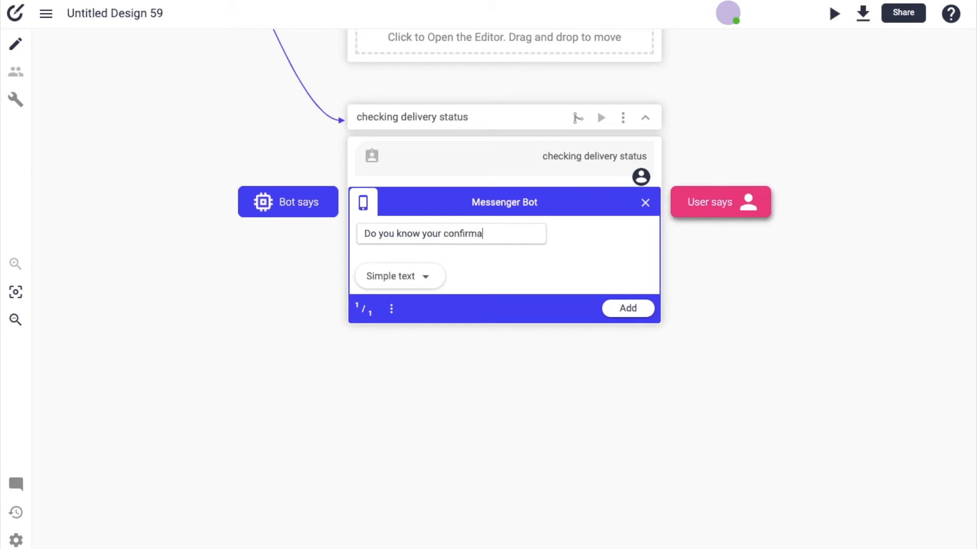
{"action": "type", "text": "tion code?"}
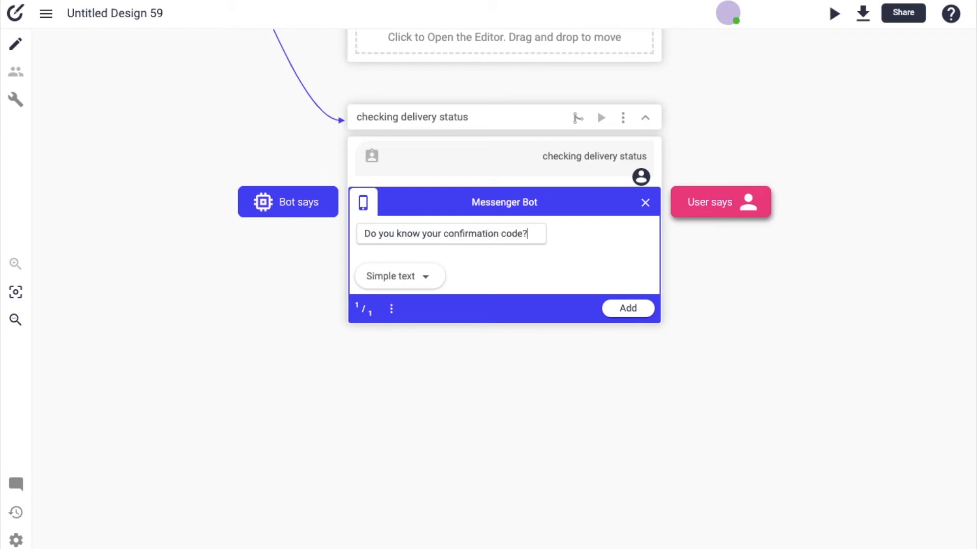
{"action": "type", "text": "If yes"}
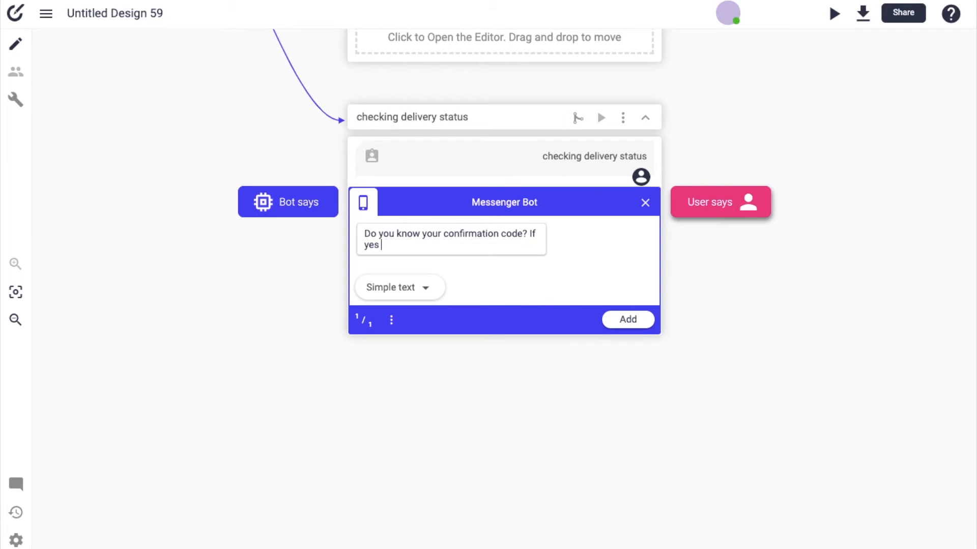
{"action": "type", "text": ", I"}
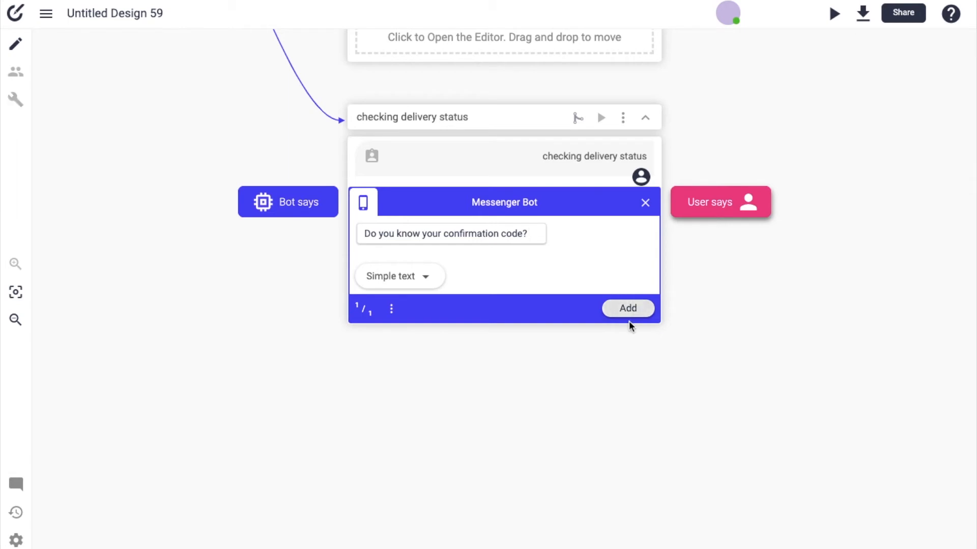
{"action": "left_click", "coordinate": [627, 308]}
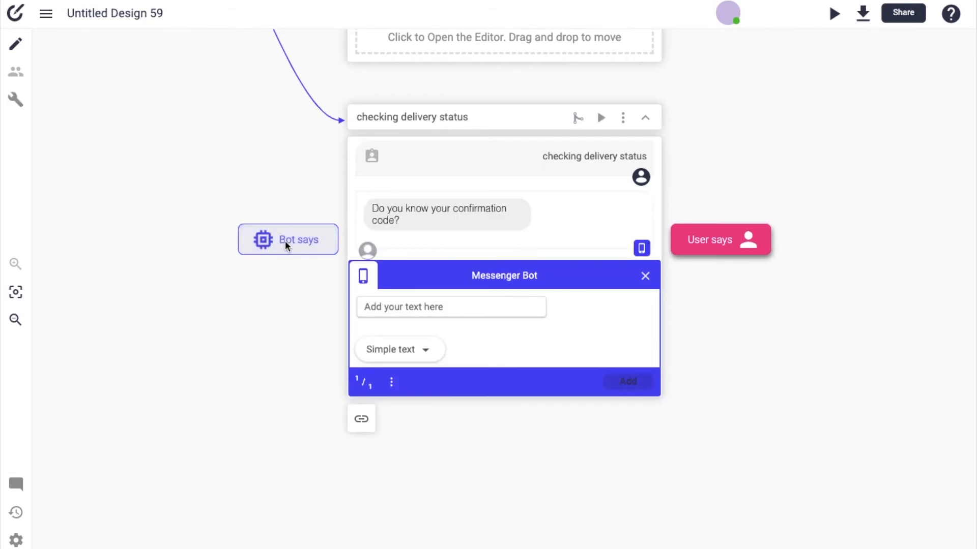
Step: Add Yes and No quick replies, Yes continuing the current path and No getting a dedicated path
{"action": "left_click", "coordinate": [398, 349]}
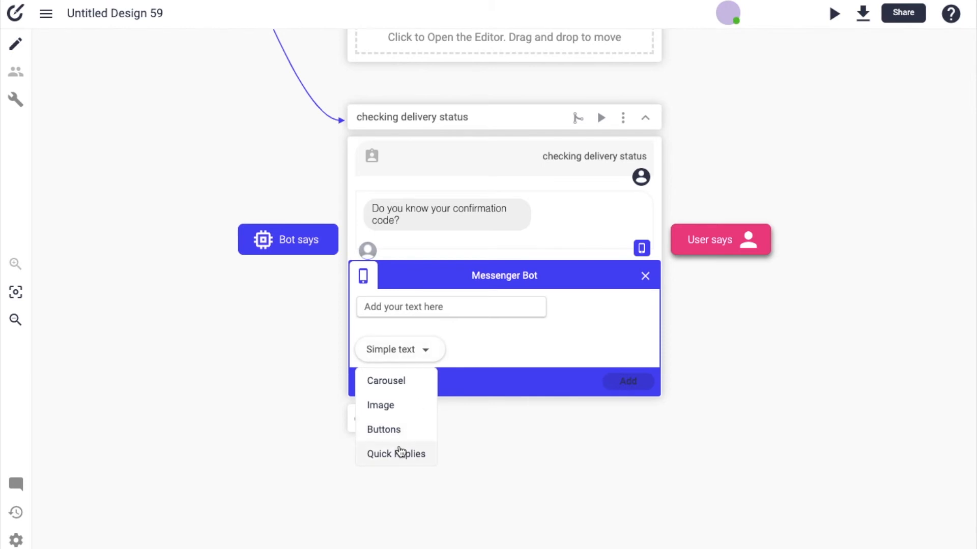
{"action": "left_click", "coordinate": [396, 454]}
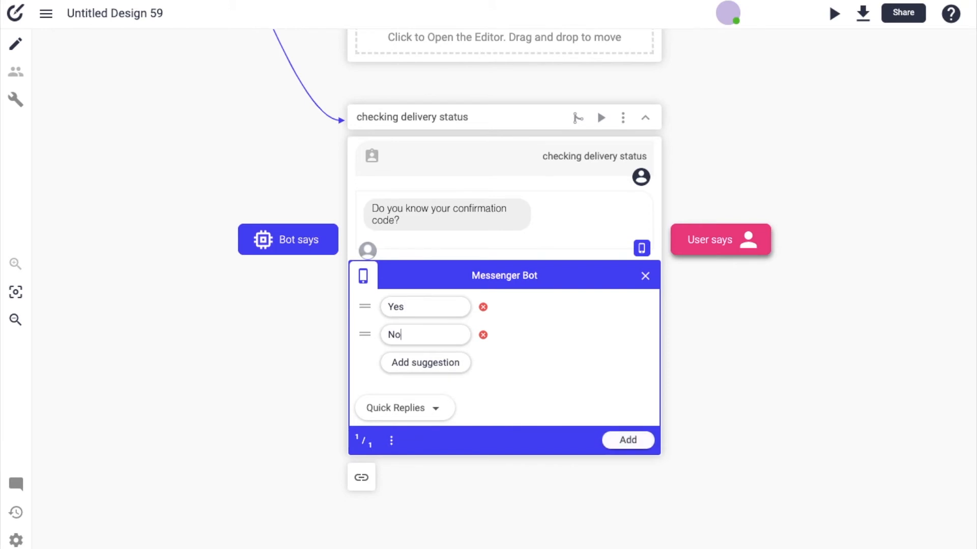
{"action": "mouse_move", "coordinate": [483, 237]}
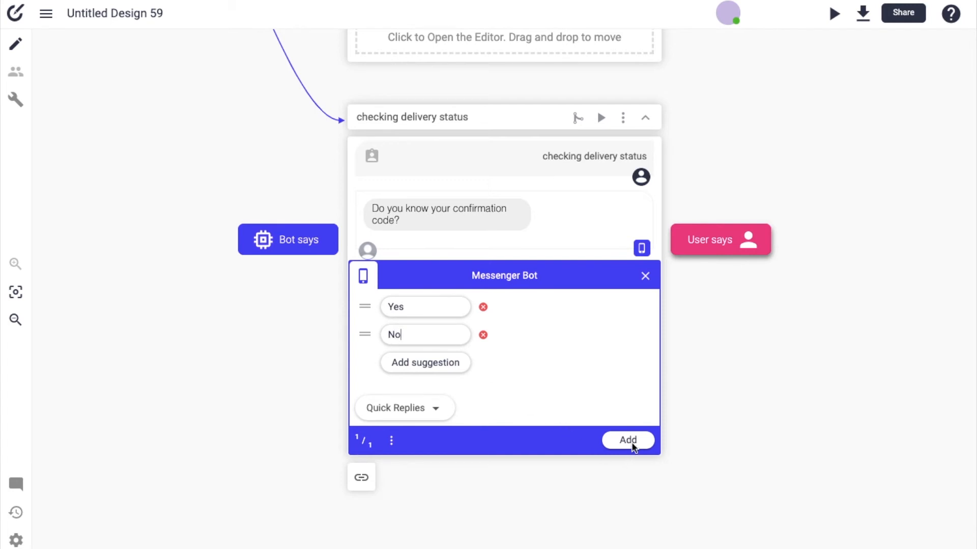
{"action": "left_click", "coordinate": [627, 440]}
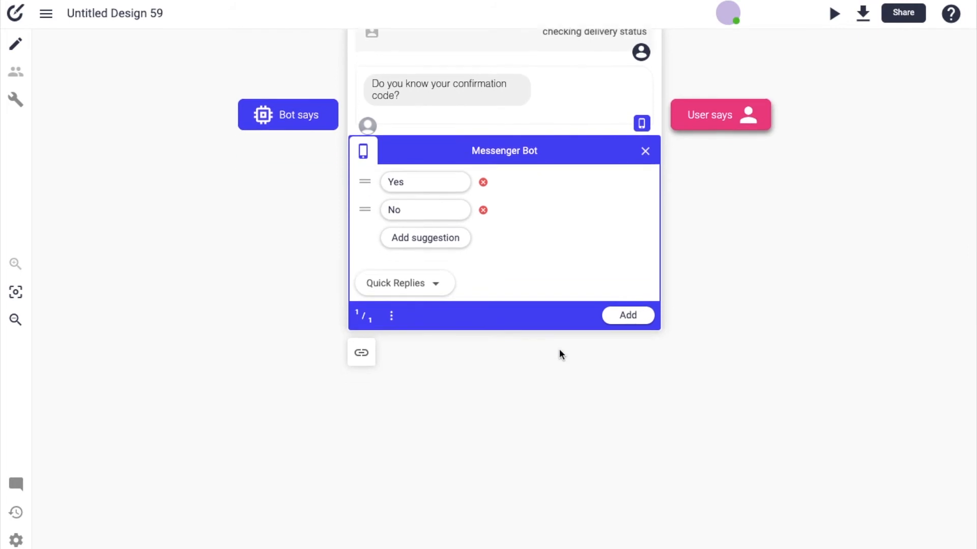
{"action": "left_click", "coordinate": [627, 315]}
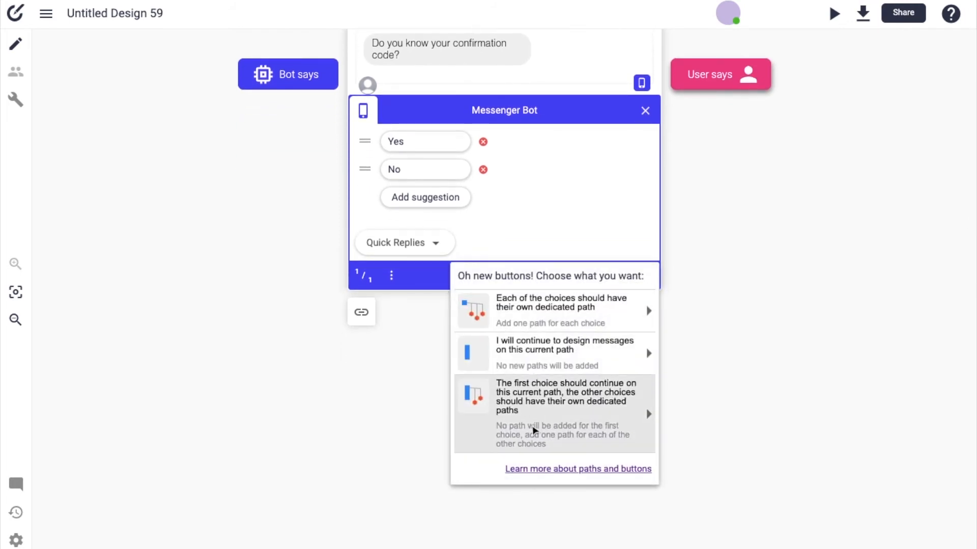
{"action": "mouse_move", "coordinate": [525, 444]}
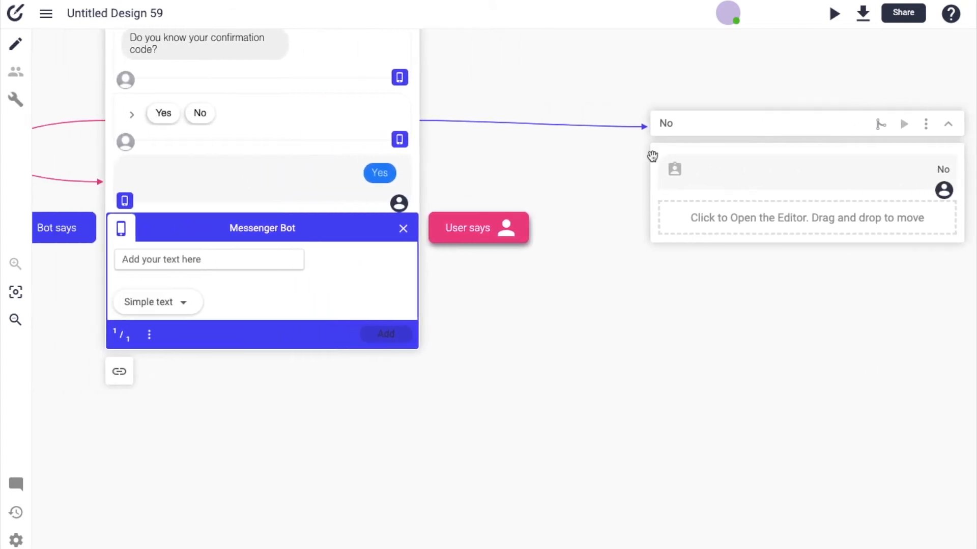
Step: On the No path, add a bot message asking for the last name and order date
{"action": "left_click", "coordinate": [403, 228]}
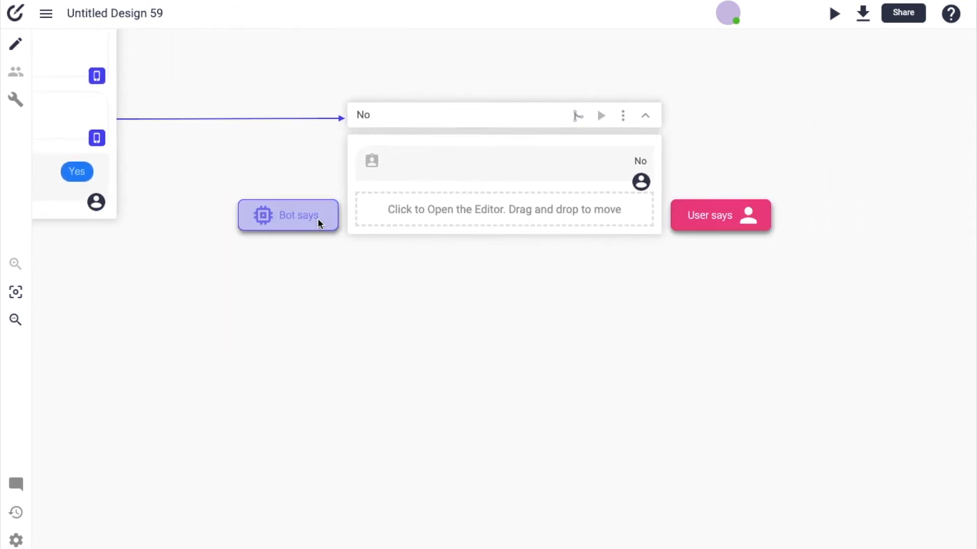
{"action": "type", "text": "Alright, what's your"}
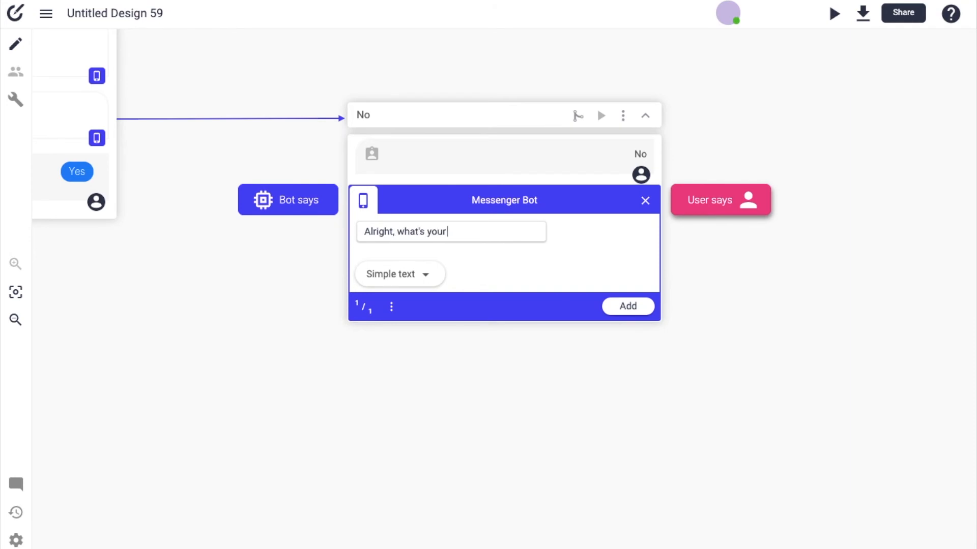
{"action": "type", "text": "last name and"}
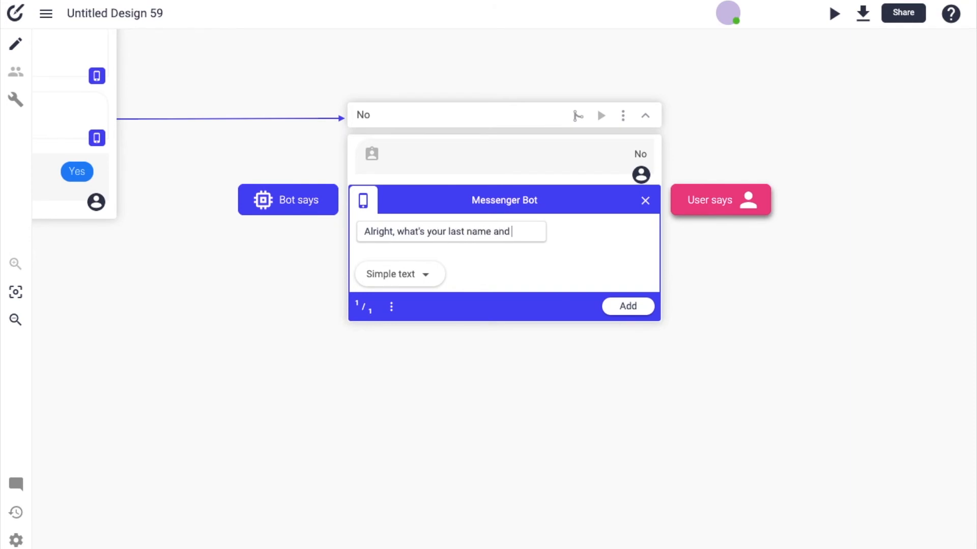
{"action": "type", "text": "the date you ordered?"}
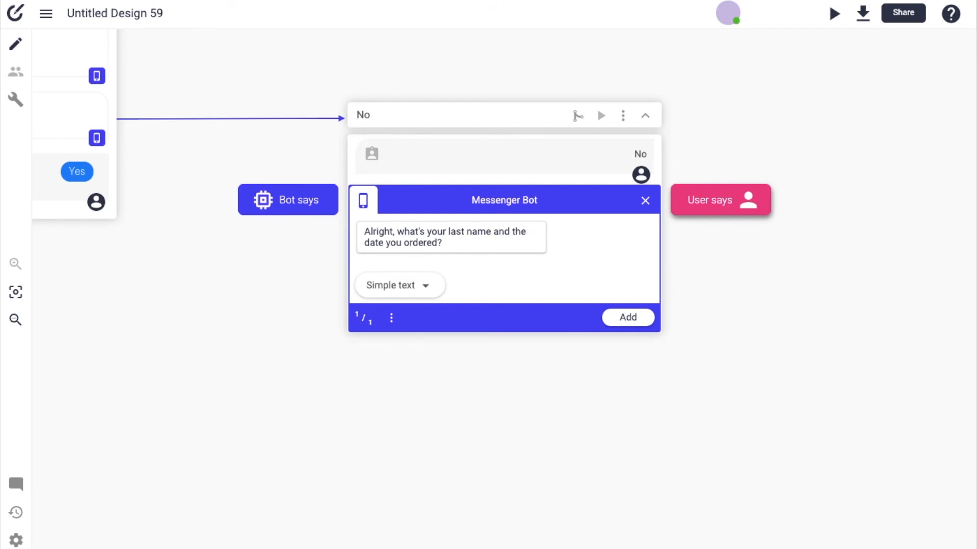
{"action": "left_click", "coordinate": [719, 201]}
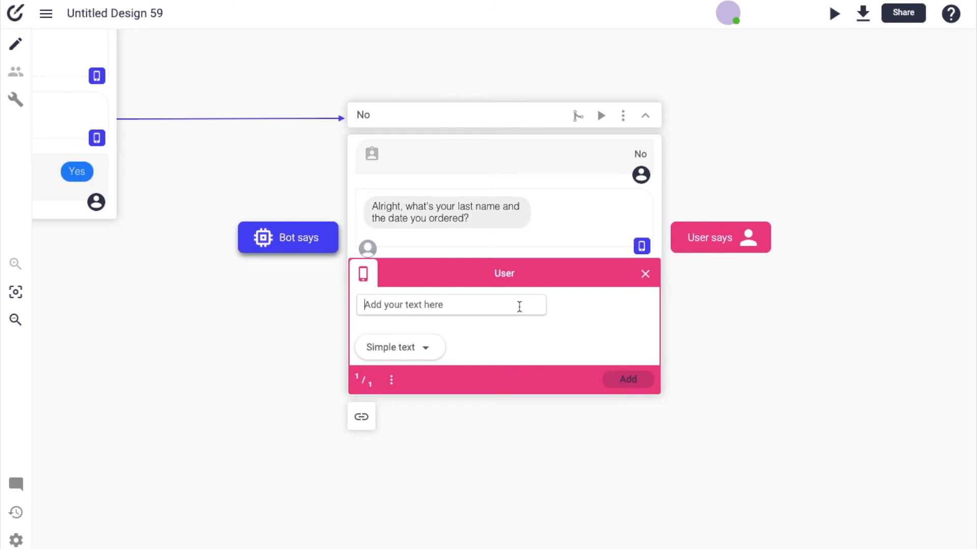
Step: Add the user reply 'Rodiqi, 10/10/2020' and stop adding user messages
{"action": "type", "text": "Rodiqi, 10/10/2020"}
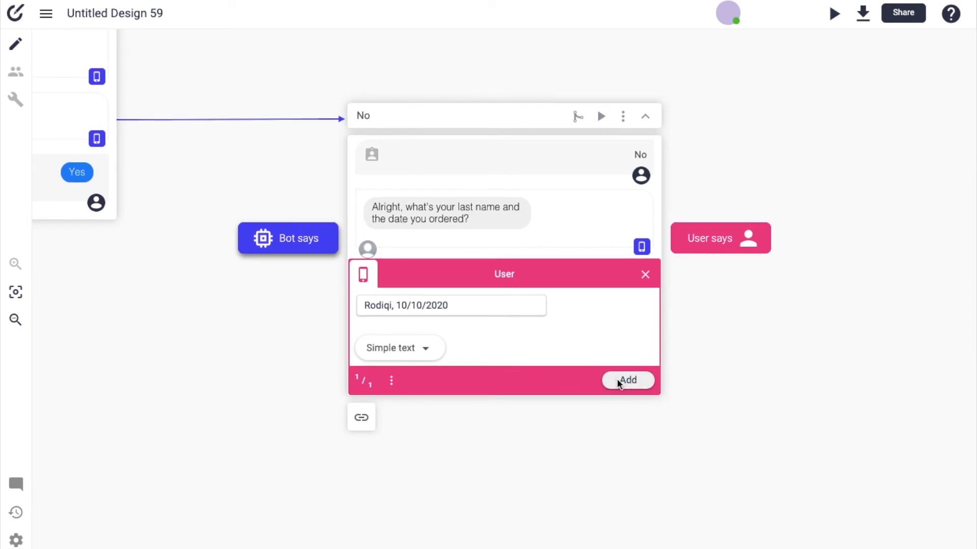
{"action": "left_click", "coordinate": [628, 380]}
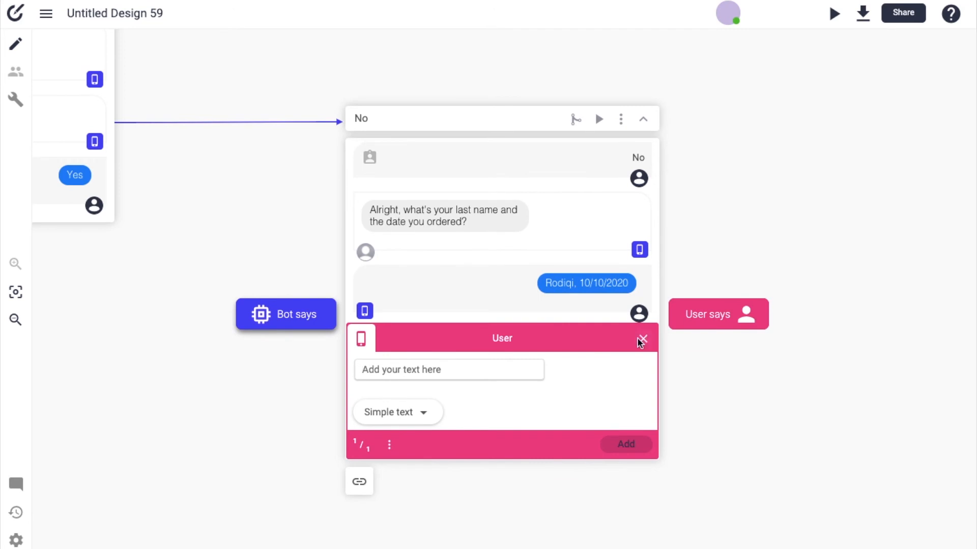
{"action": "left_click", "coordinate": [643, 339]}
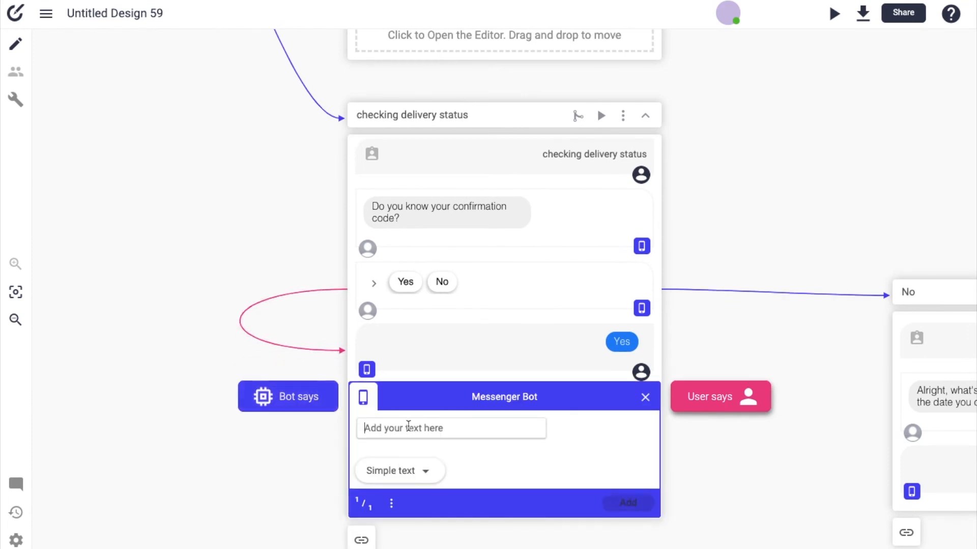
Step: Add the bot reply 'Great, I found your order' after the Yes answer
{"action": "type", "text": "Great"}
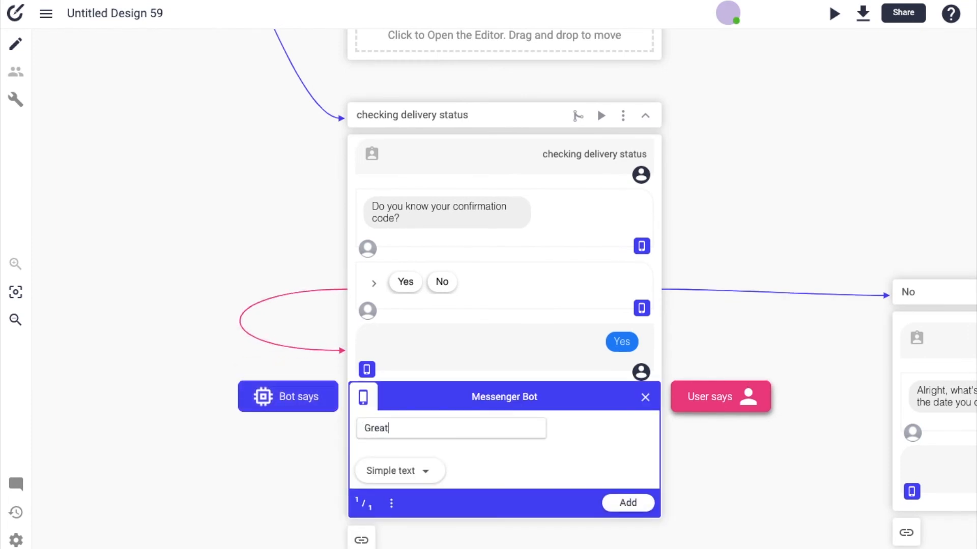
{"action": "type", "text": ", I fdound"}
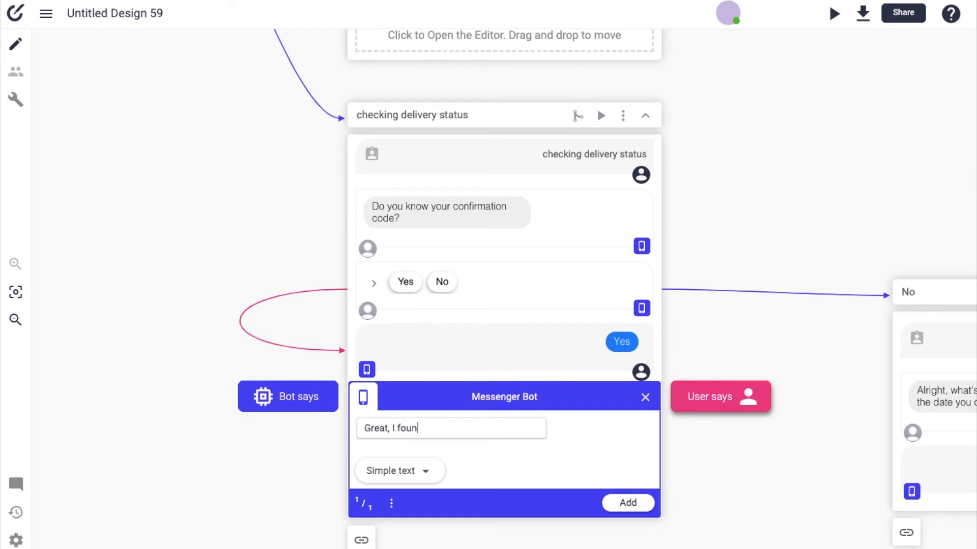
{"action": "type", "text": "d your order"}
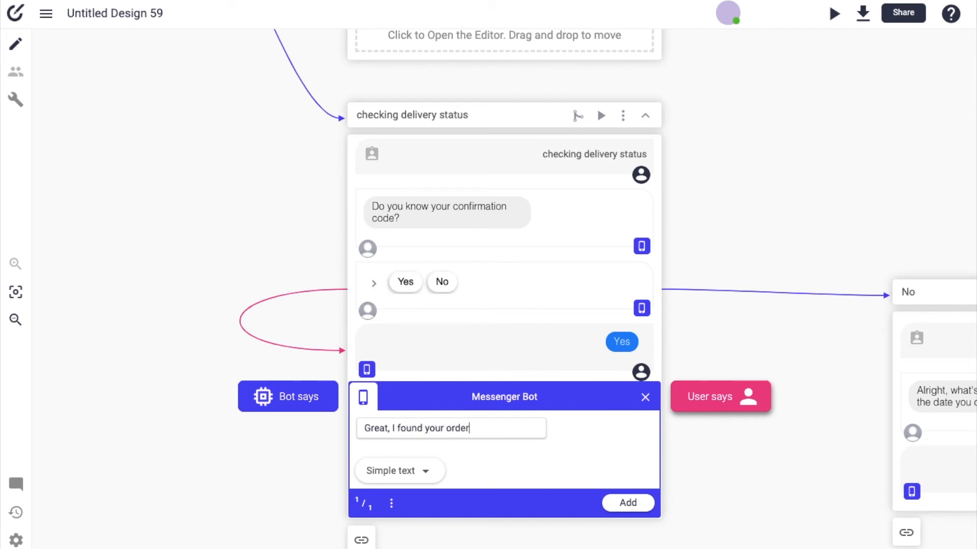
{"action": "left_click", "coordinate": [628, 504]}
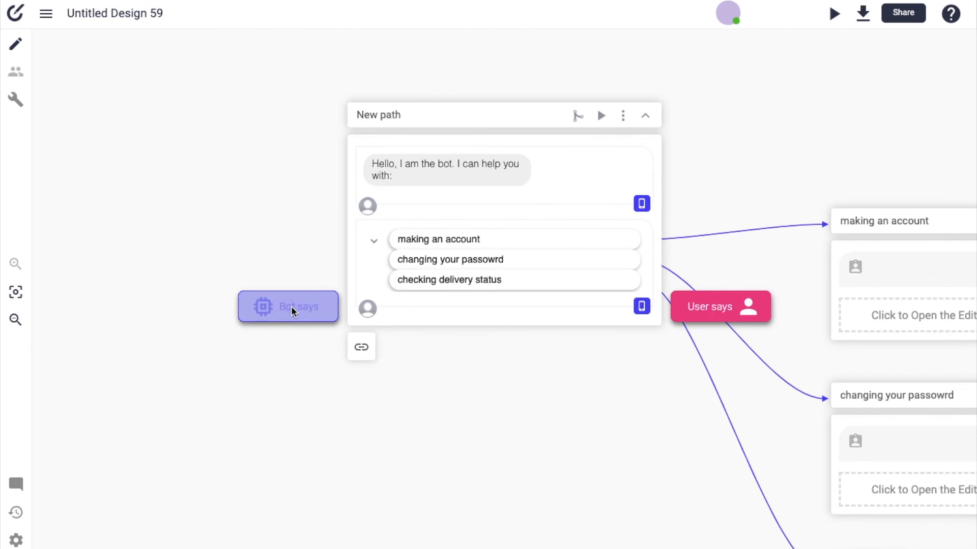
Step: Add a carousel after the welcome menu with 'Item 1' and 'Item 2' cards, 'desc' and 'Add to cart' buttons
{"action": "left_click", "coordinate": [397, 400]}
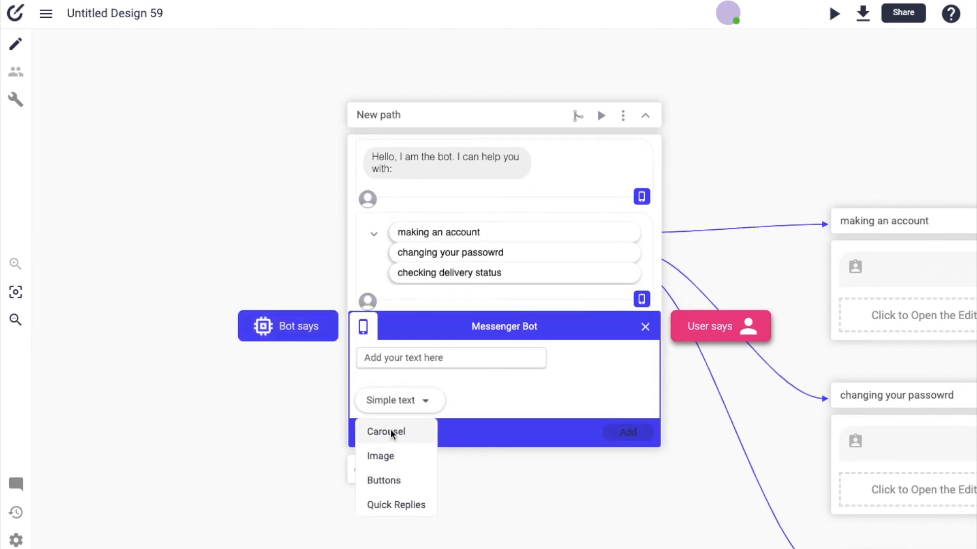
{"action": "left_click", "coordinate": [386, 432]}
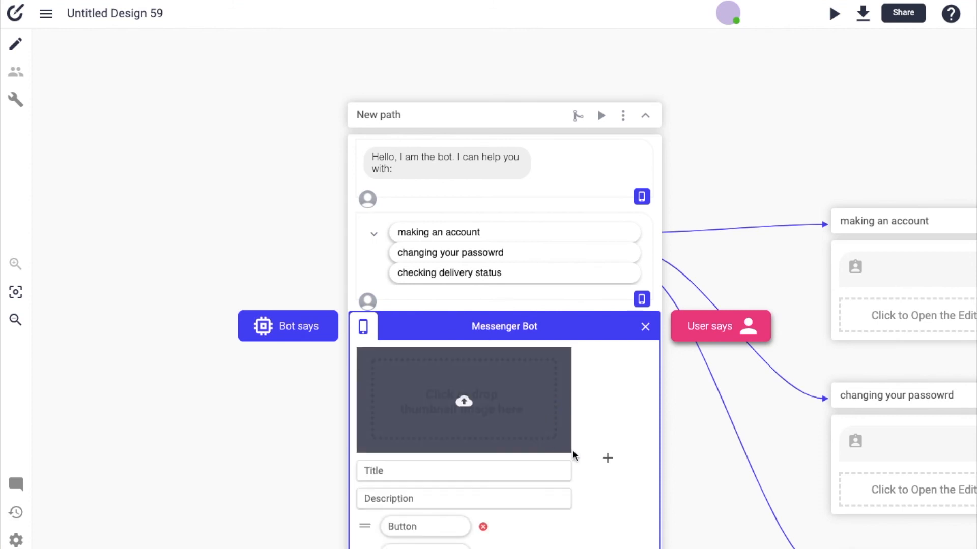
{"action": "scroll", "scroll_direction": "down", "scroll_amount": 3}
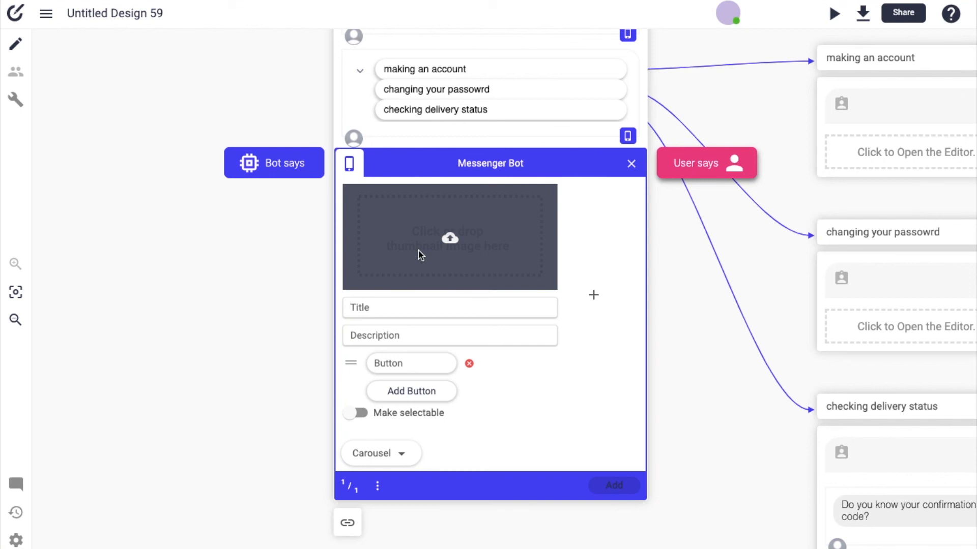
{"action": "mouse_move", "coordinate": [427, 262]}
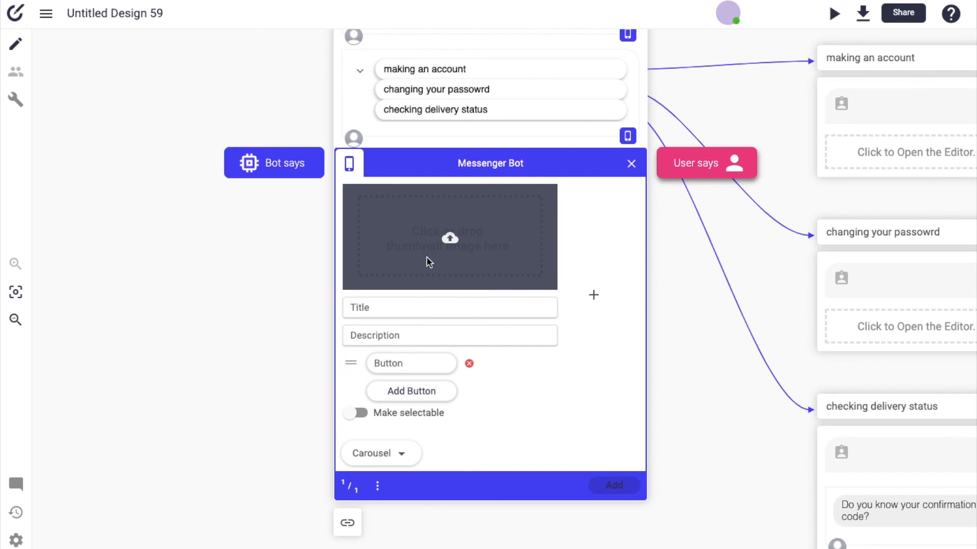
{"action": "type", "text": "Item"}
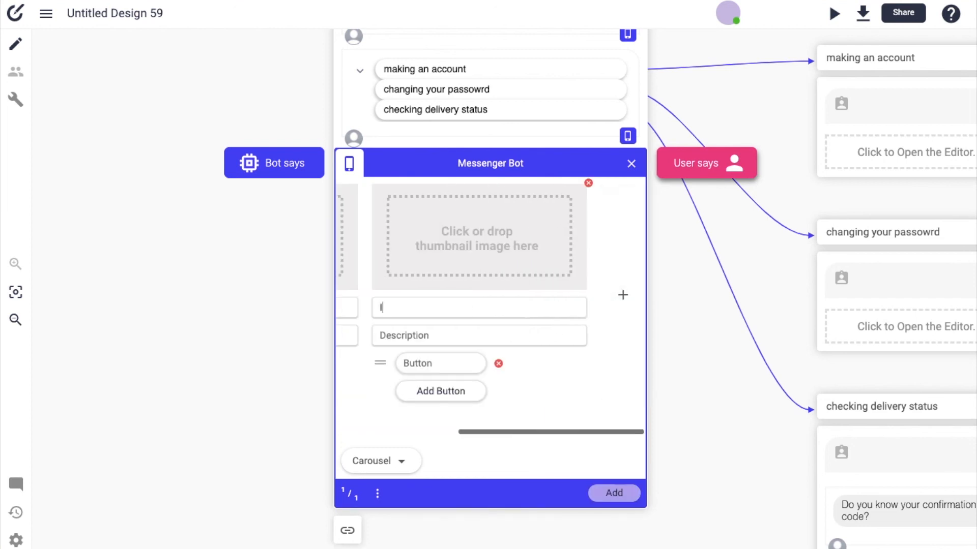
{"action": "left_click", "coordinate": [621, 295]}
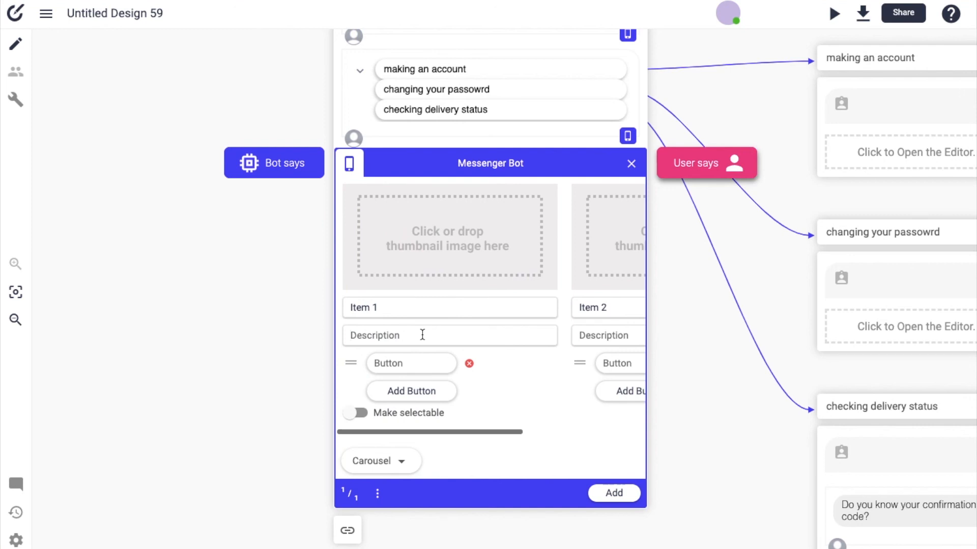
{"action": "type", "text": "desc"}
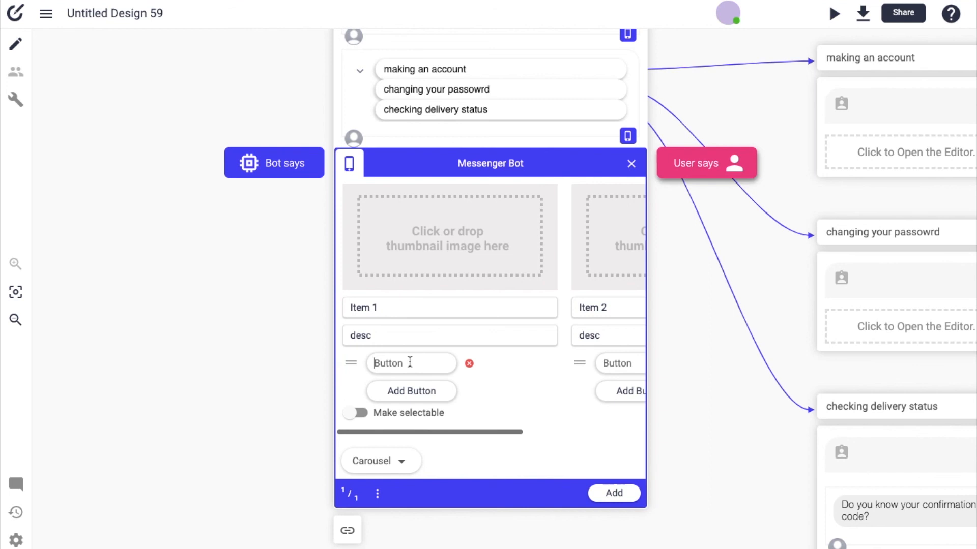
{"action": "type", "text": "Add to ca"}
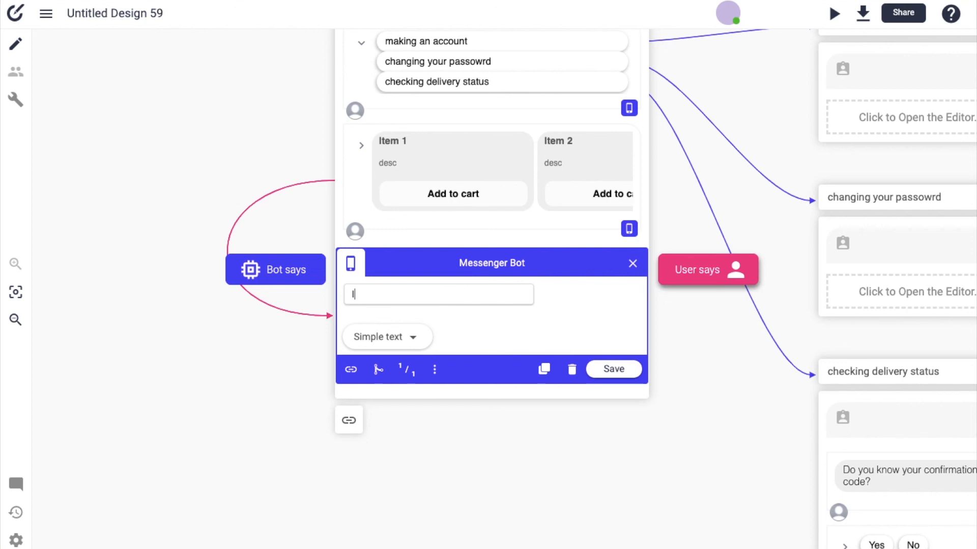
Step: Add the bot reply 'Item added!' following the carousel
{"action": "type", "text": "Item added!"}
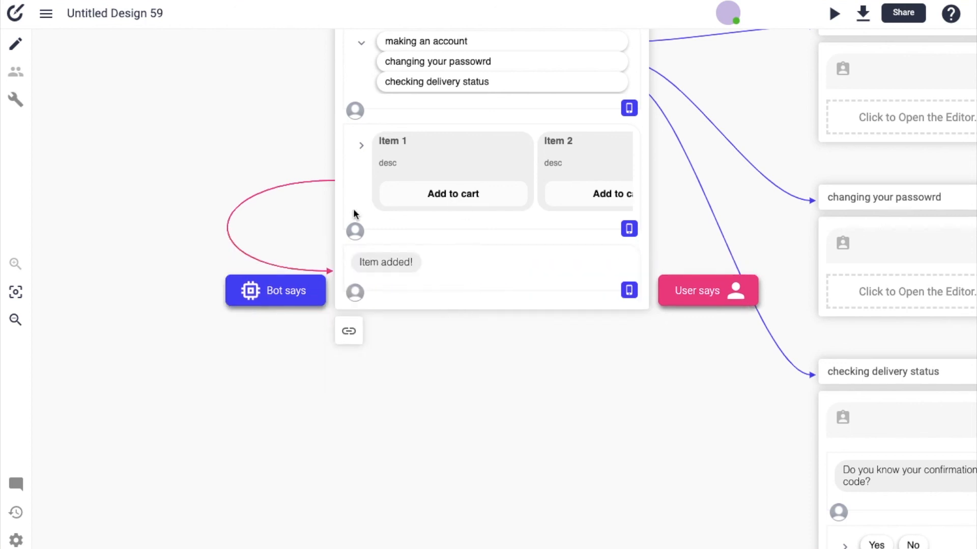
{"action": "mouse_move", "coordinate": [509, 200]}
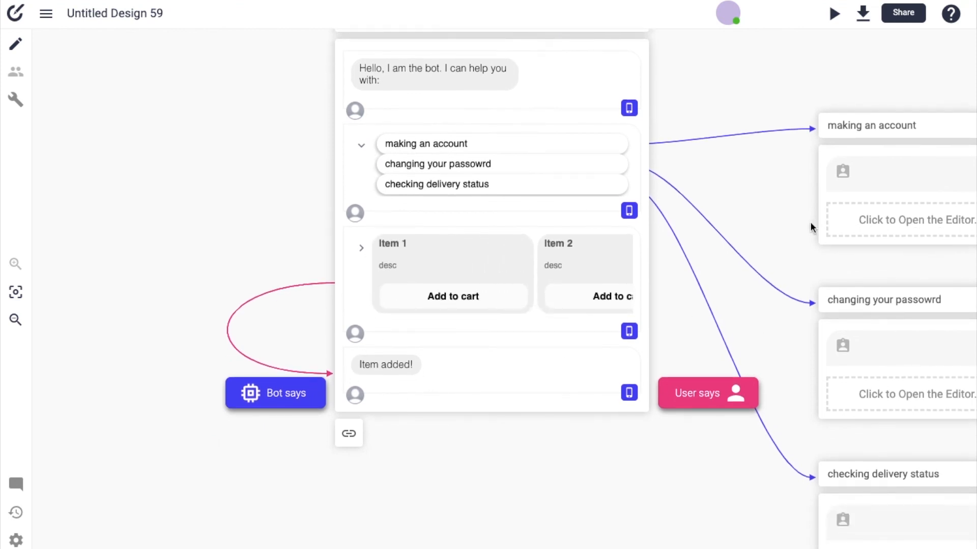
{"action": "mouse_move", "coordinate": [681, 229]}
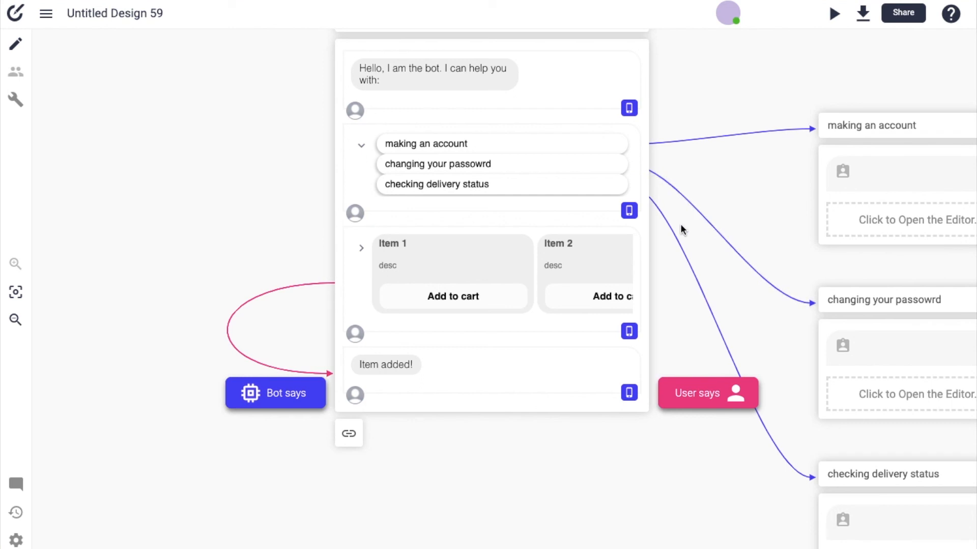